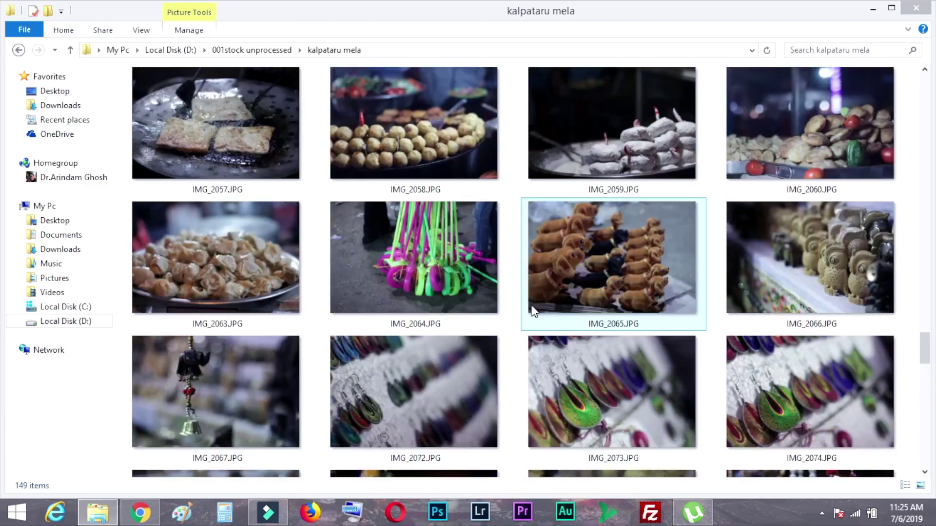
# - Select and preview the paratha photos IMG_2054–IMG_2057 in the kalpataru mela folder
pyautogui.scroll(3)
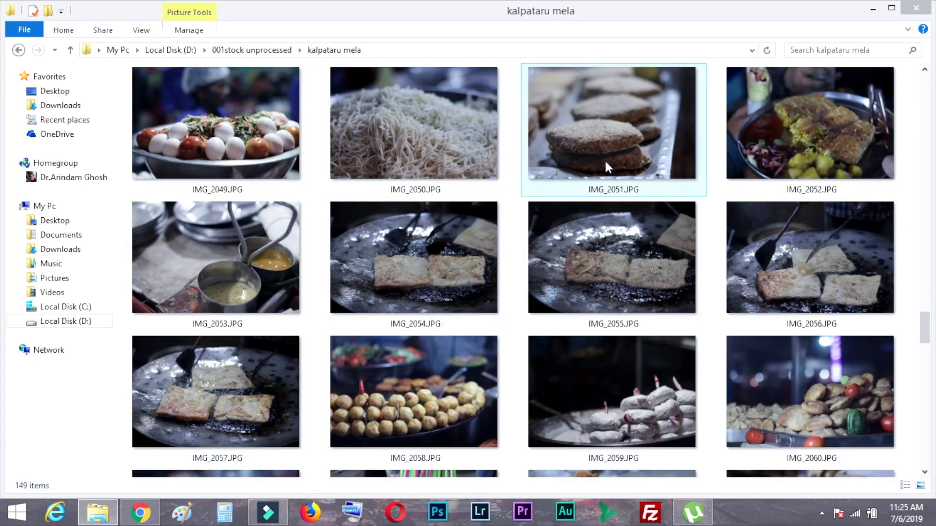
pyautogui.click(415, 257)
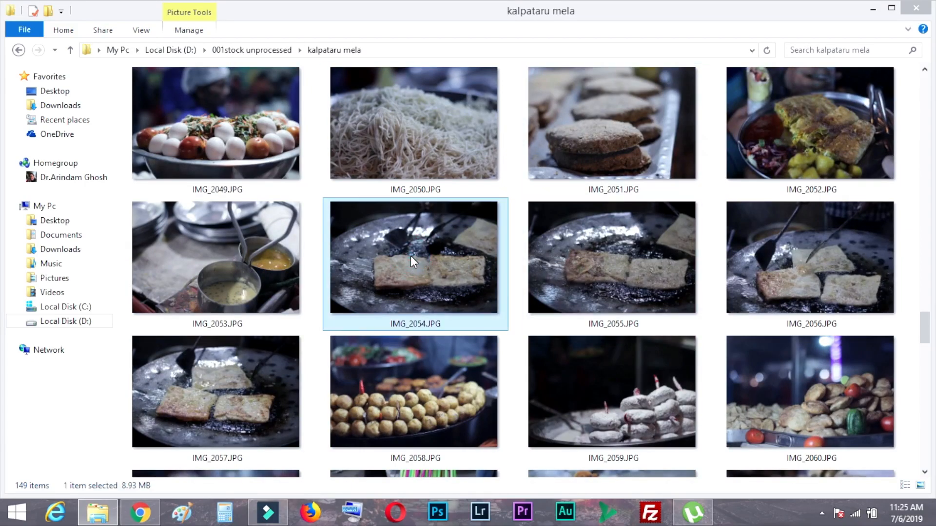
pyautogui.doubleClick(414, 258)
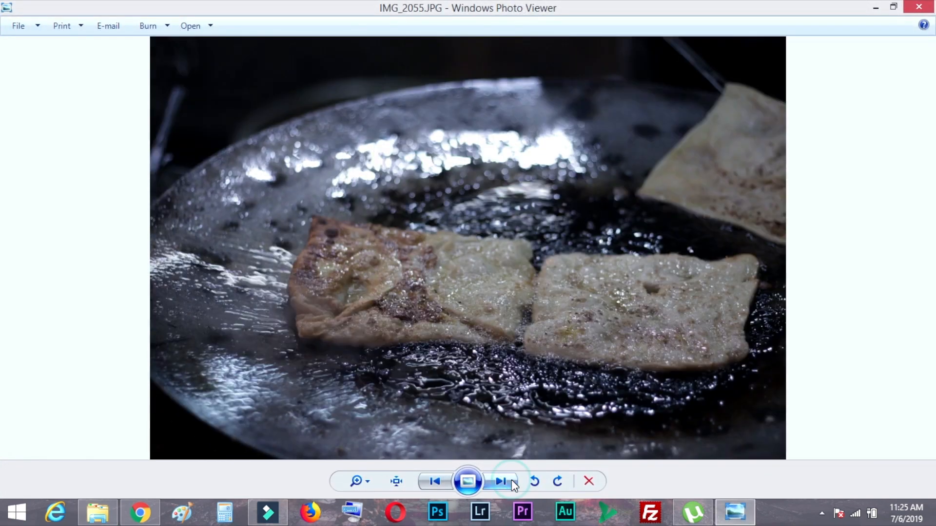
pyautogui.click(502, 482)
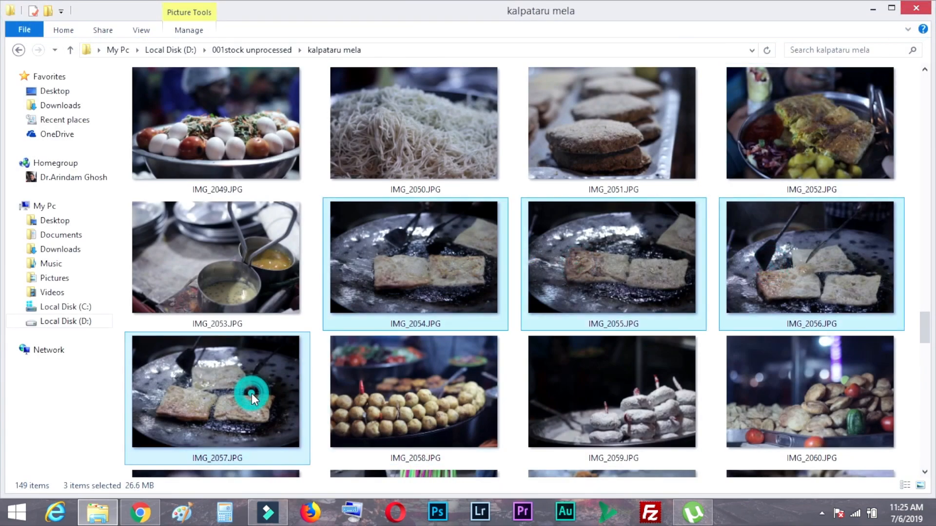
pyautogui.click(250, 397)
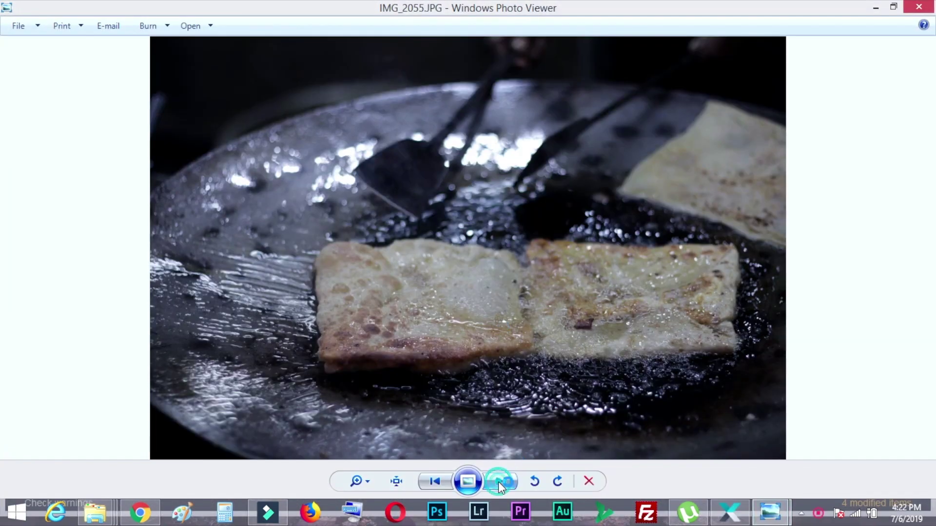
pyautogui.click(500, 481)
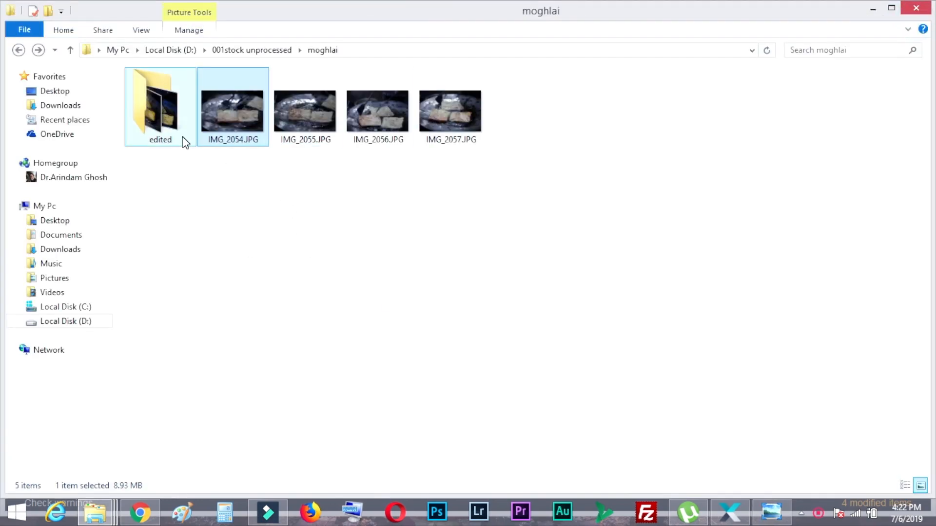
# - View the edited paratha copies from the moghlai folder in Windows Photo Viewer
pyautogui.doubleClick(232, 110)
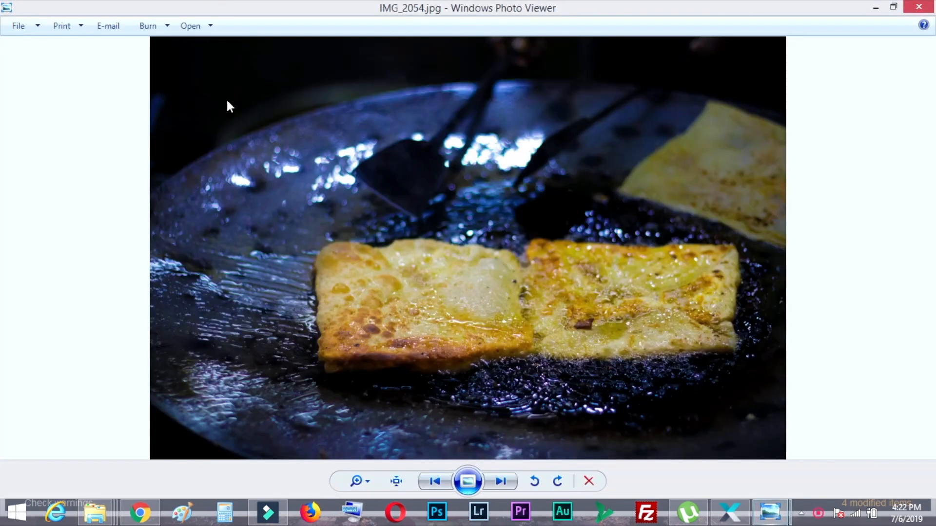
pyautogui.click(500, 480)
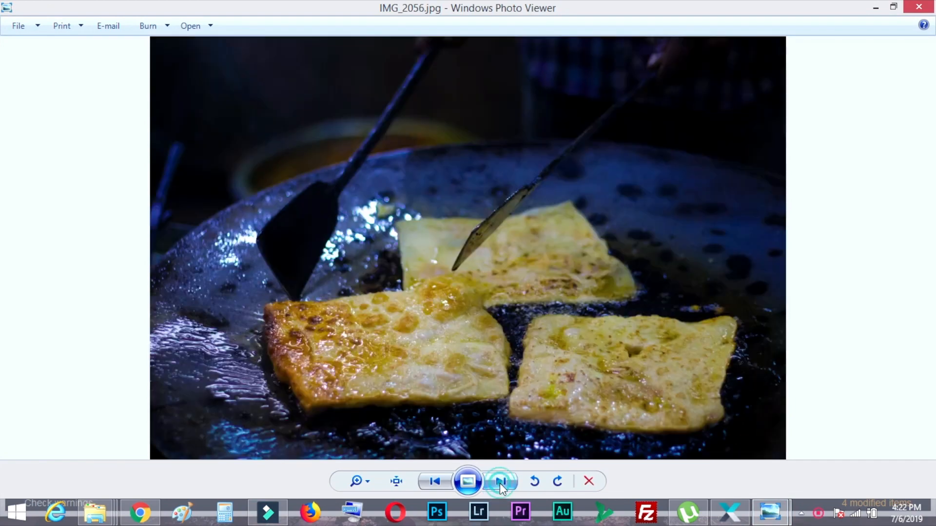
pyautogui.click(500, 481)
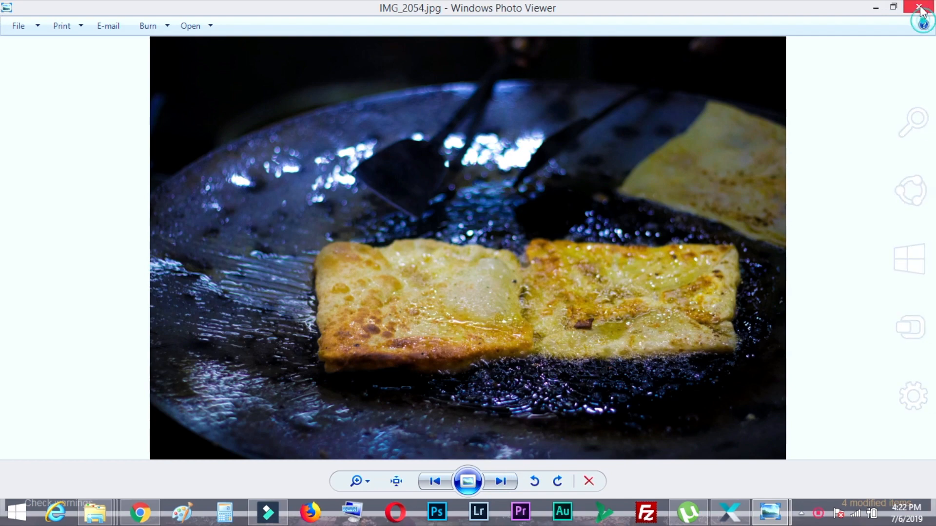
# - Prefix IMG_2054's description in Xpiks with 'mughlai parotha,'
pyautogui.click(921, 7)
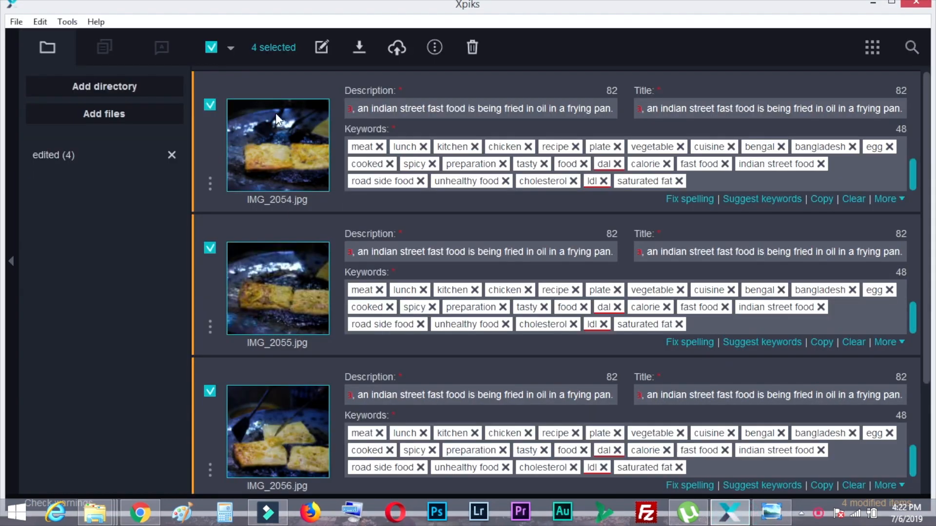
pyautogui.scroll(-3)
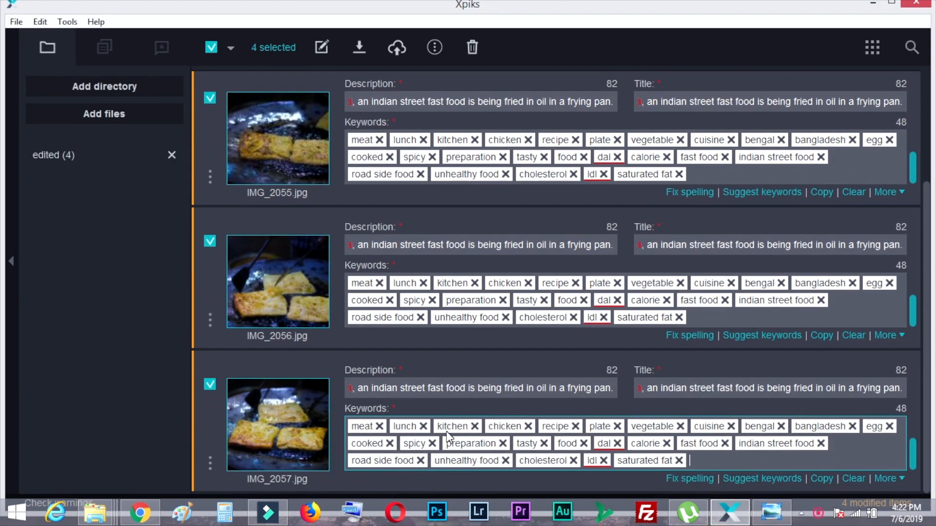
pyautogui.scroll(3)
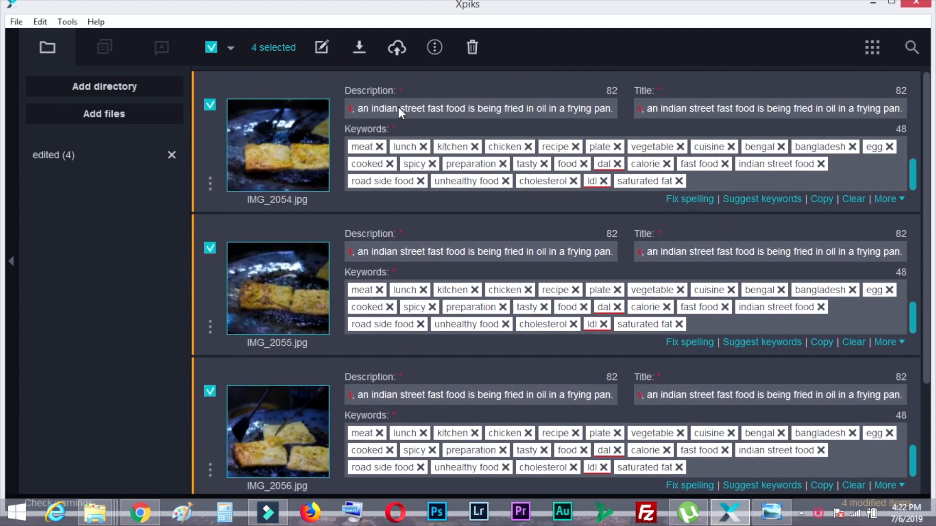
pyautogui.click(477, 108)
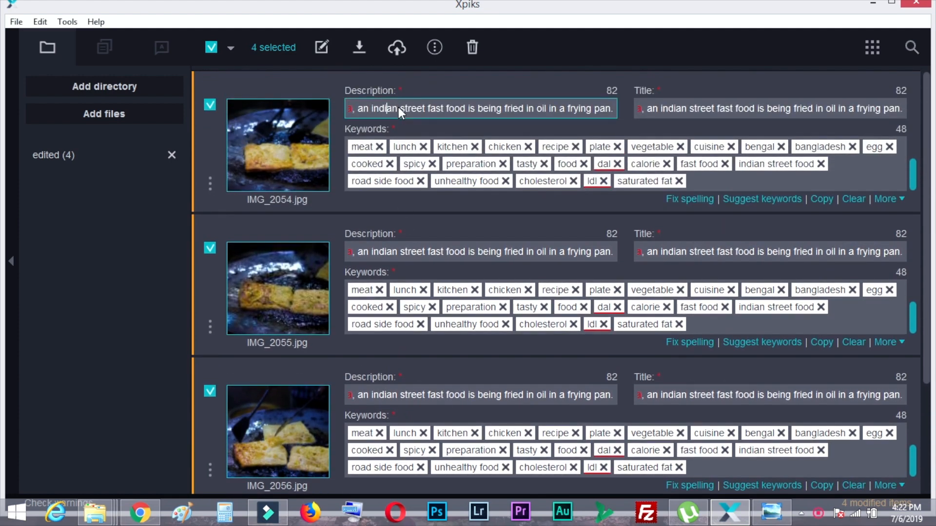
pyautogui.write('mughlai parotha,')
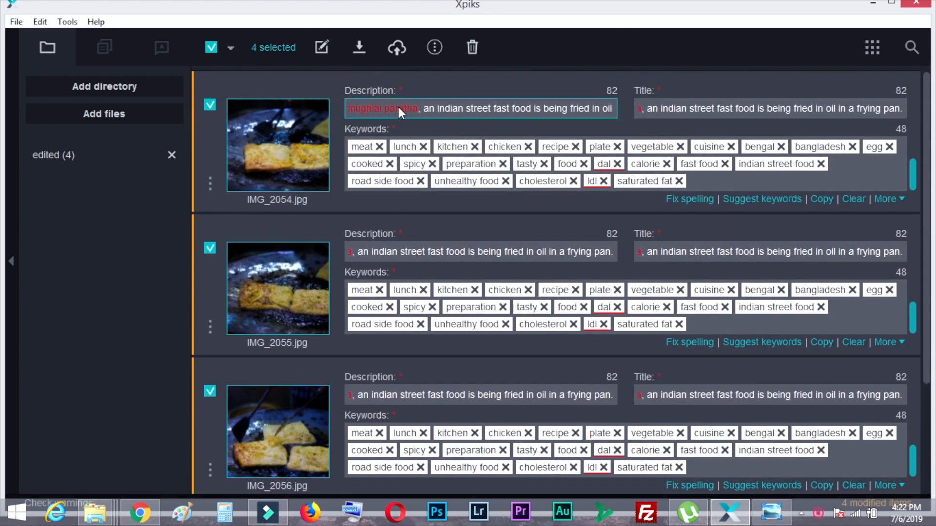
# - Export the metadata into the four modified paratha photo files
pyautogui.click(396, 46)
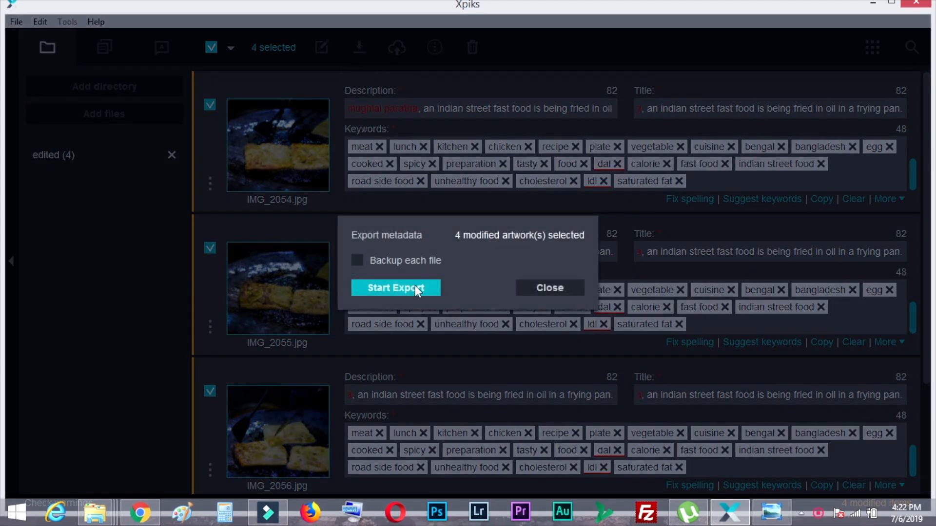
pyautogui.click(395, 288)
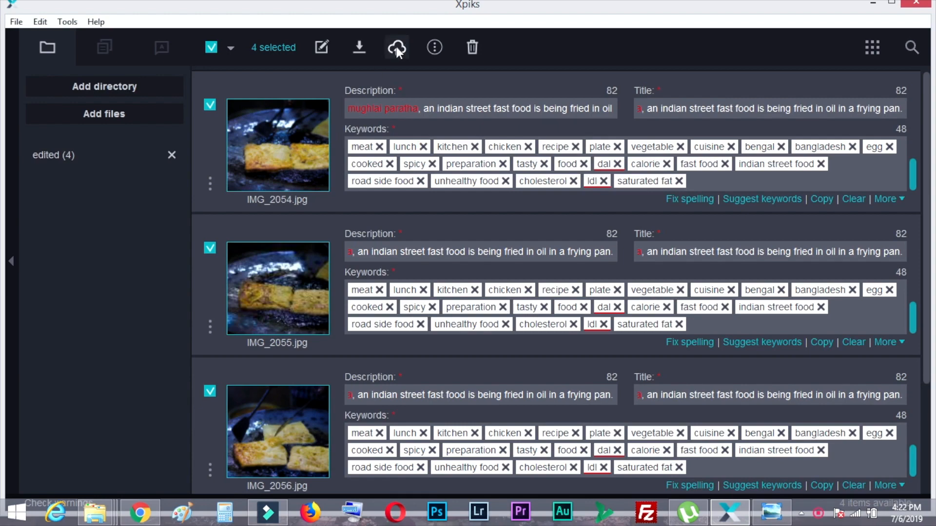
# - Start the FTP upload of the four photos to the checked stock agencies
pyautogui.click(396, 47)
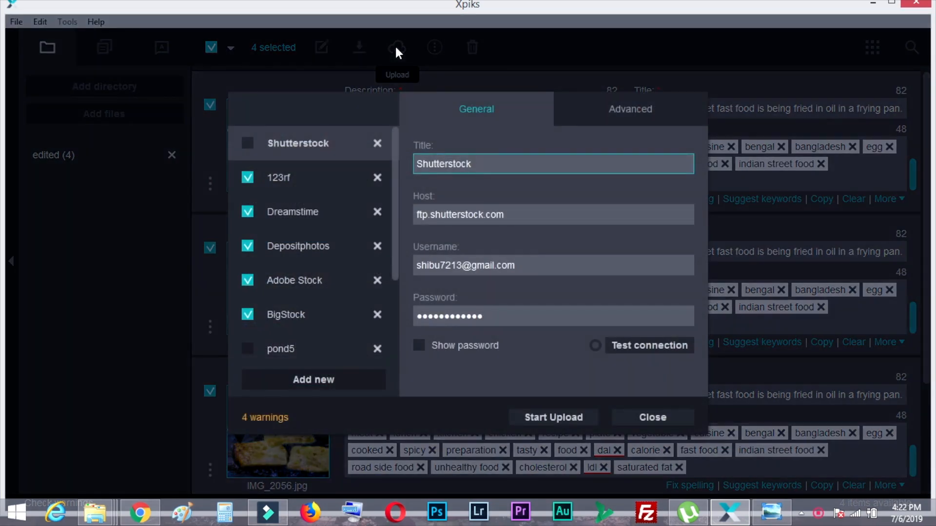
pyautogui.scroll(-3)
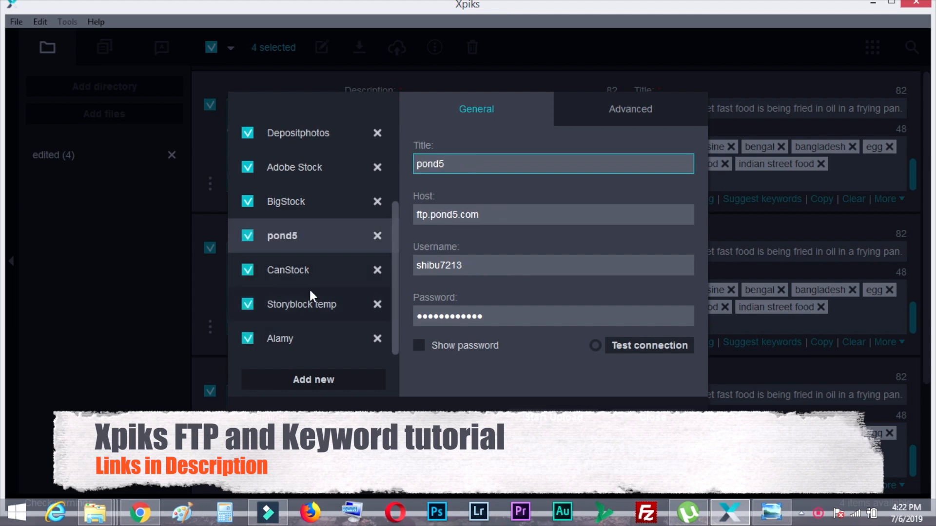
pyautogui.scroll(3)
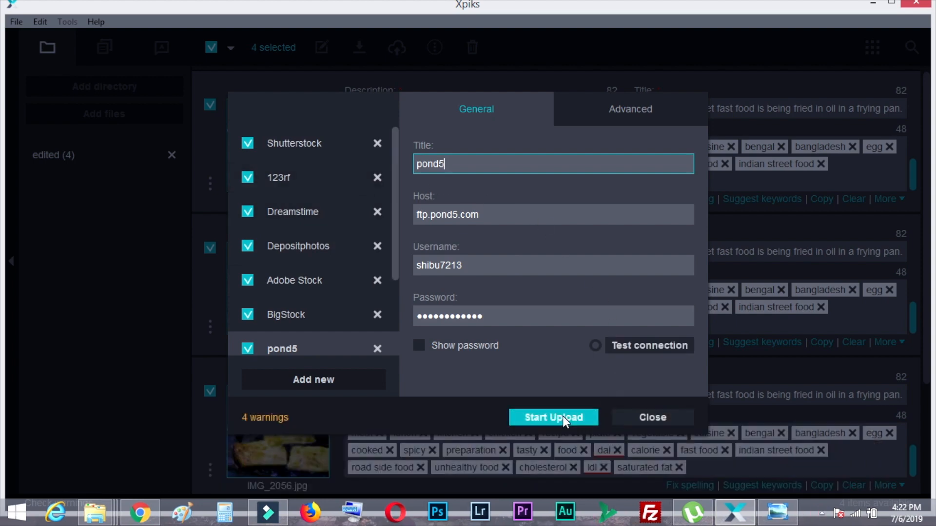
pyautogui.click(553, 417)
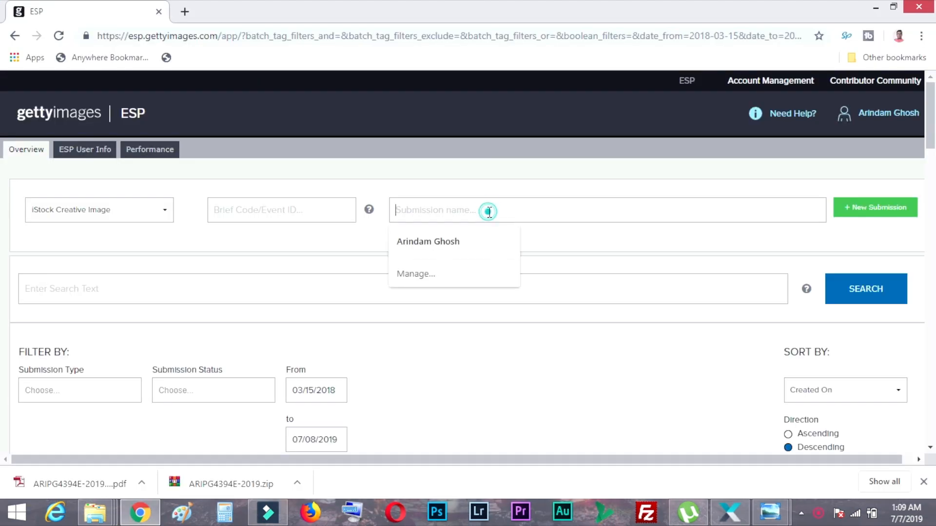
# - Name the new iStock Creative Image submission 'Mughlai paratha'
pyautogui.write('M')
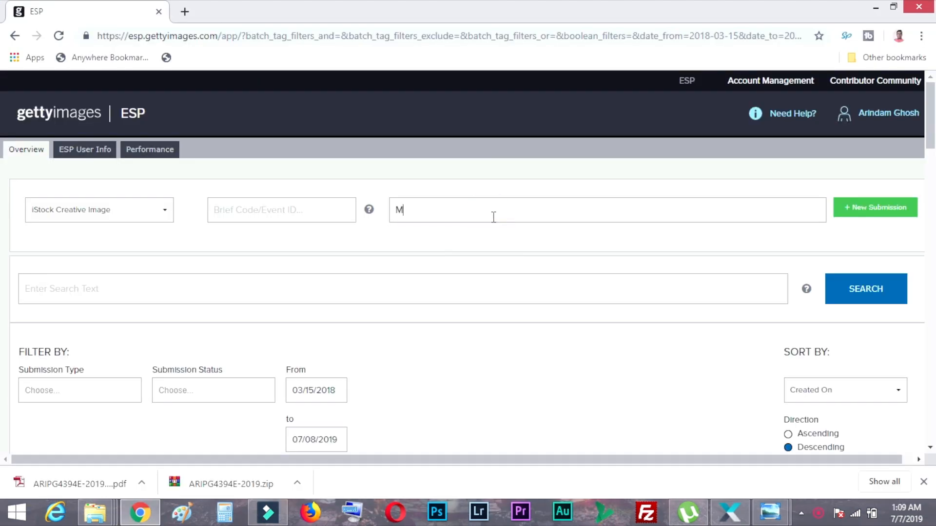
pyautogui.write('ughlai p')
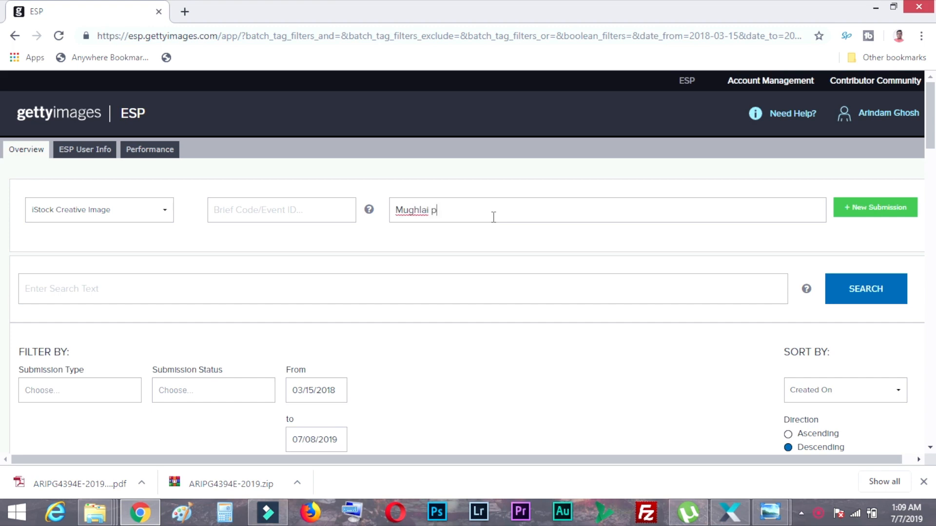
pyautogui.write('aratha')
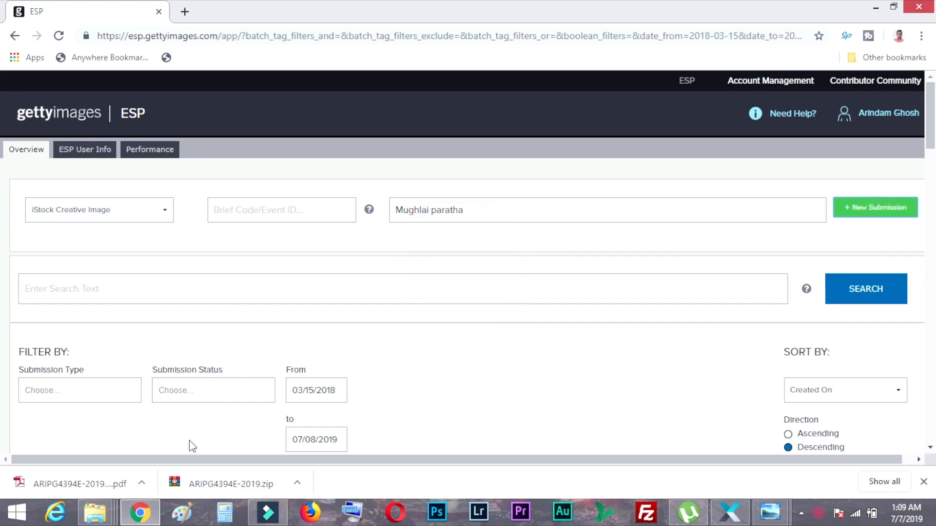
pyautogui.moveTo(95, 512)
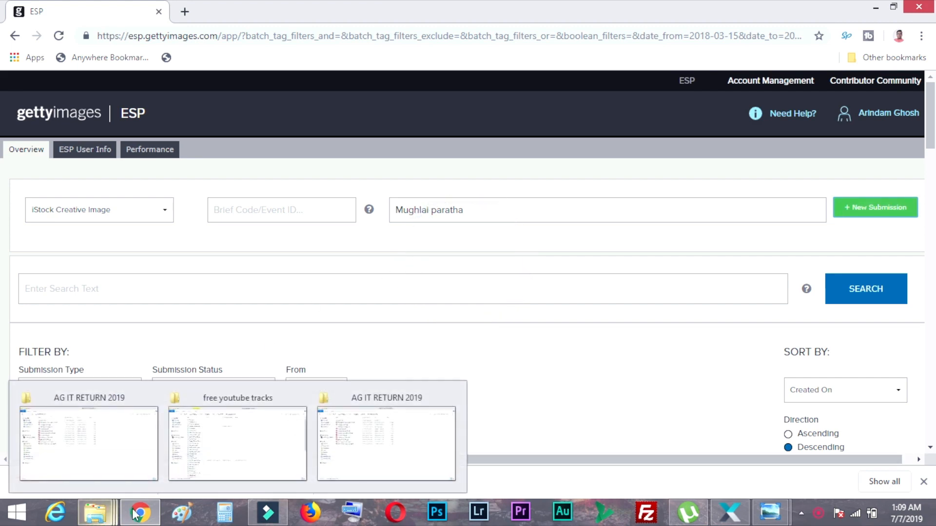
# - Add the four photos from D:\001stock unprocessed\moghlai to the submission
pyautogui.click(874, 207)
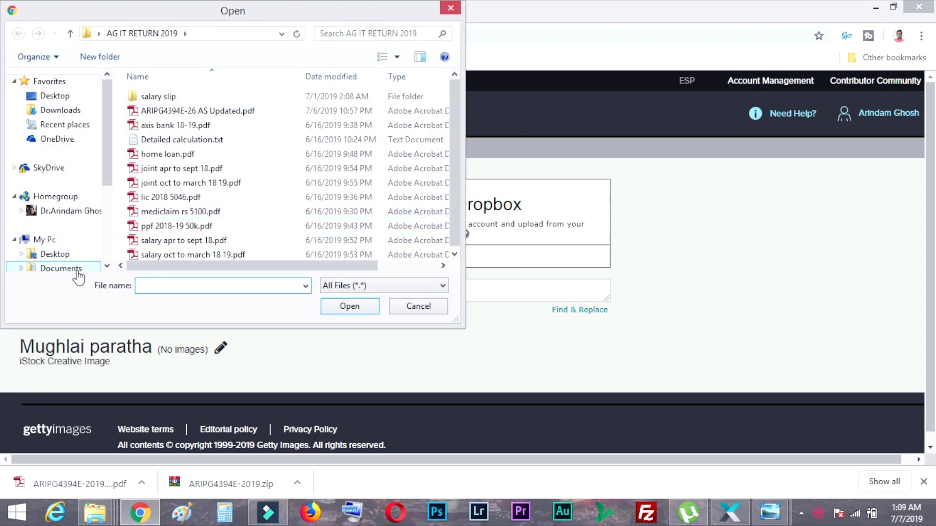
pyautogui.click(64, 248)
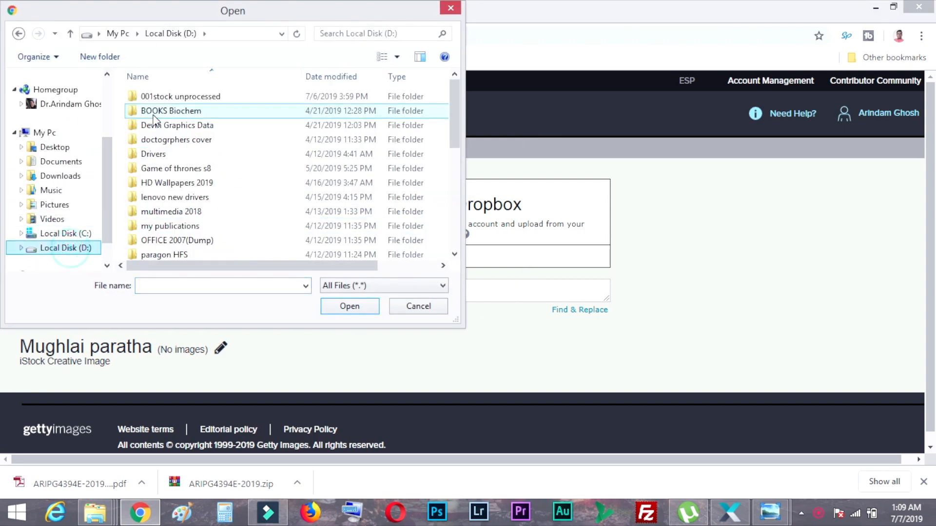
pyautogui.doubleClick(180, 97)
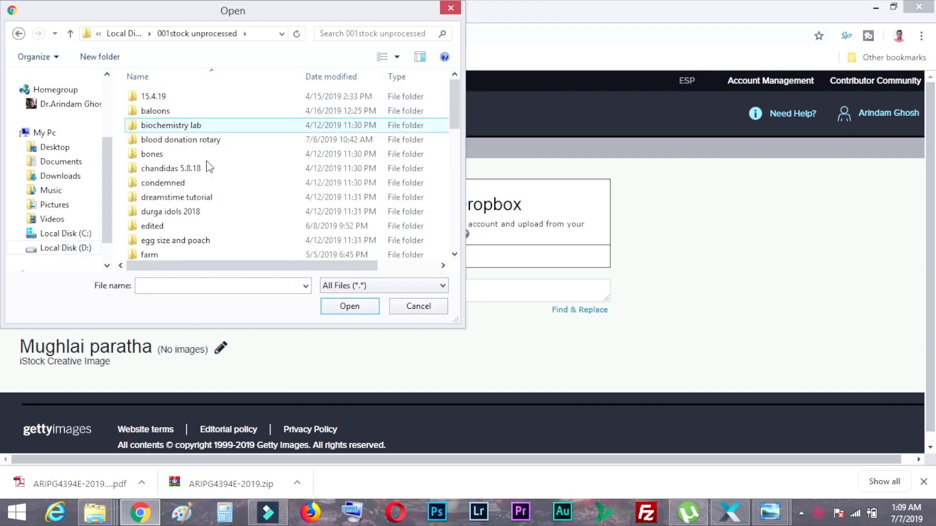
pyautogui.scroll(-3)
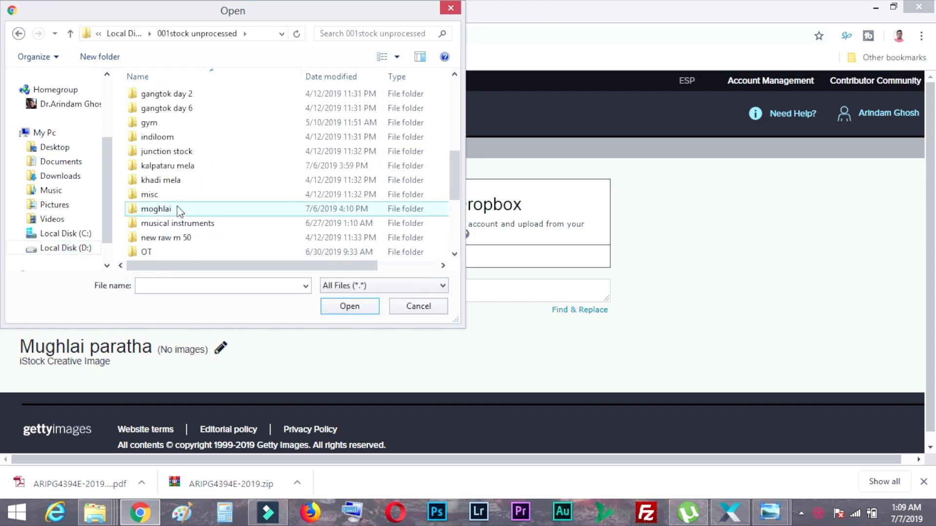
pyautogui.doubleClick(155, 209)
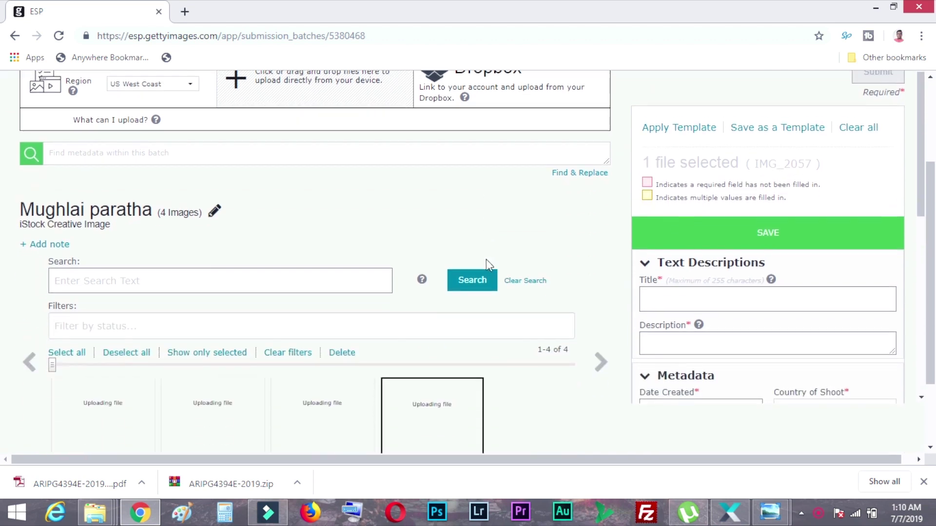
pyautogui.scroll(-3)
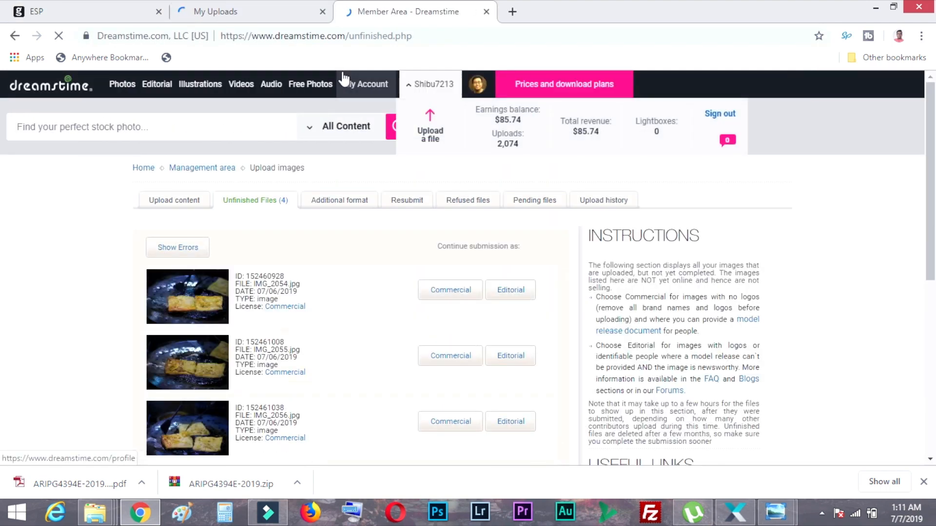
# - Start IMG_2054's commercial submission on Dreamstime and end its description with a period
pyautogui.scroll(-3)
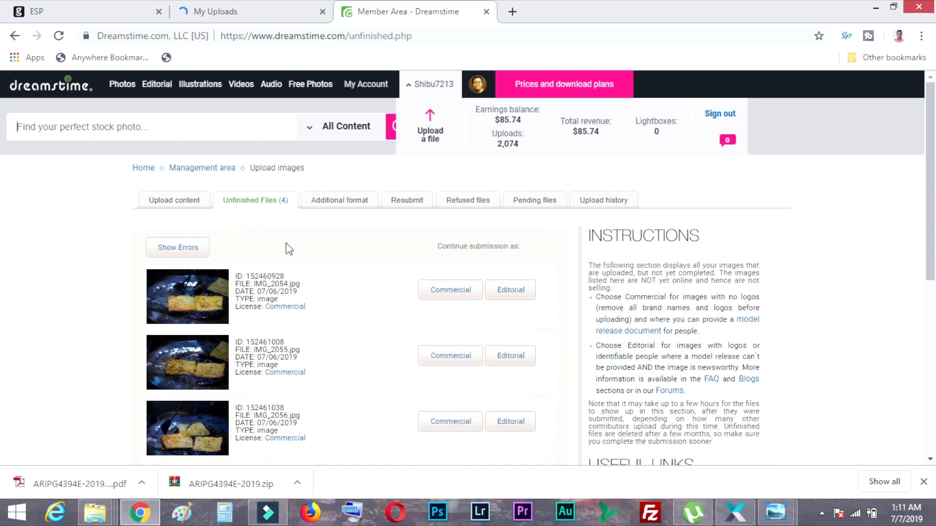
pyautogui.click(450, 290)
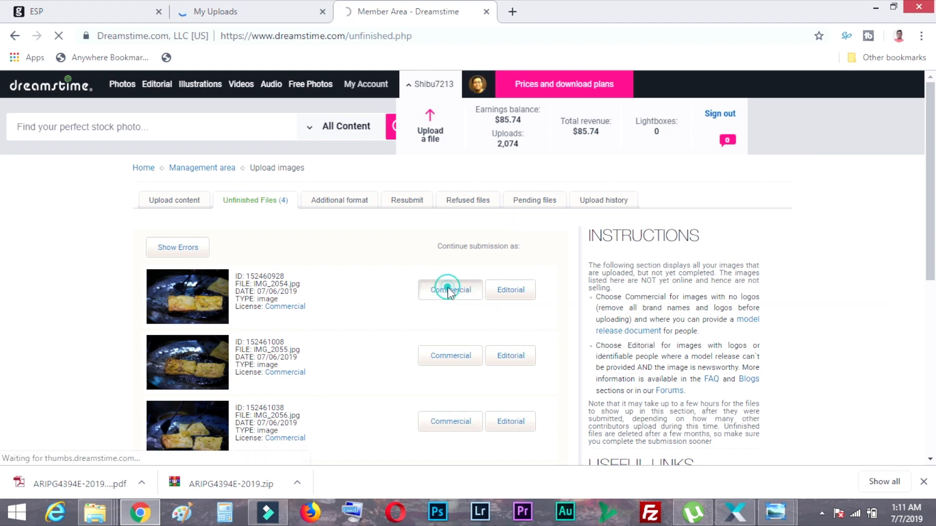
pyautogui.click(449, 290)
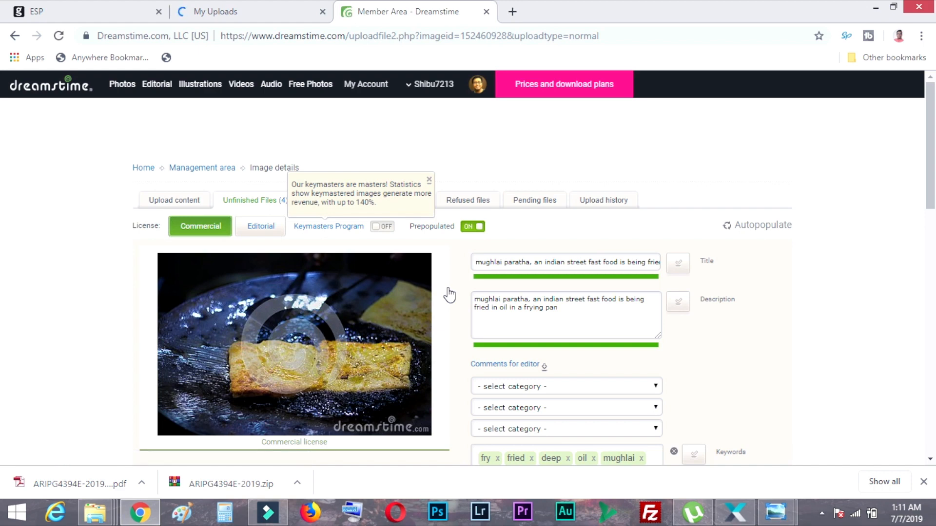
pyautogui.moveTo(584, 243)
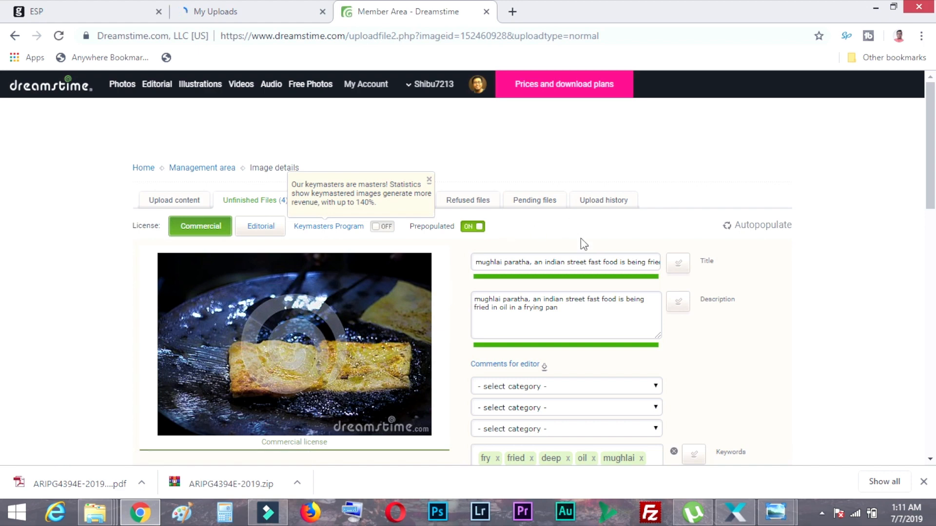
pyautogui.click(565, 315)
pyautogui.write('.')
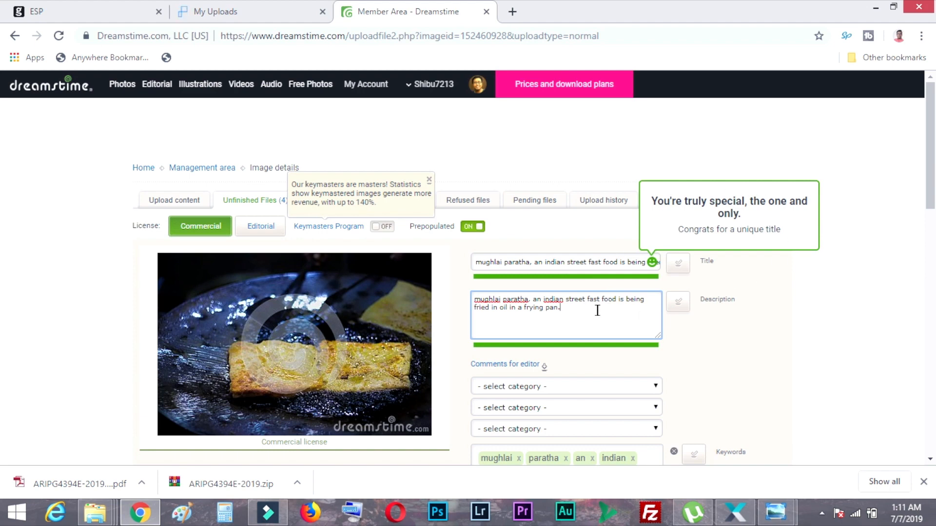
pyautogui.scroll(-3)
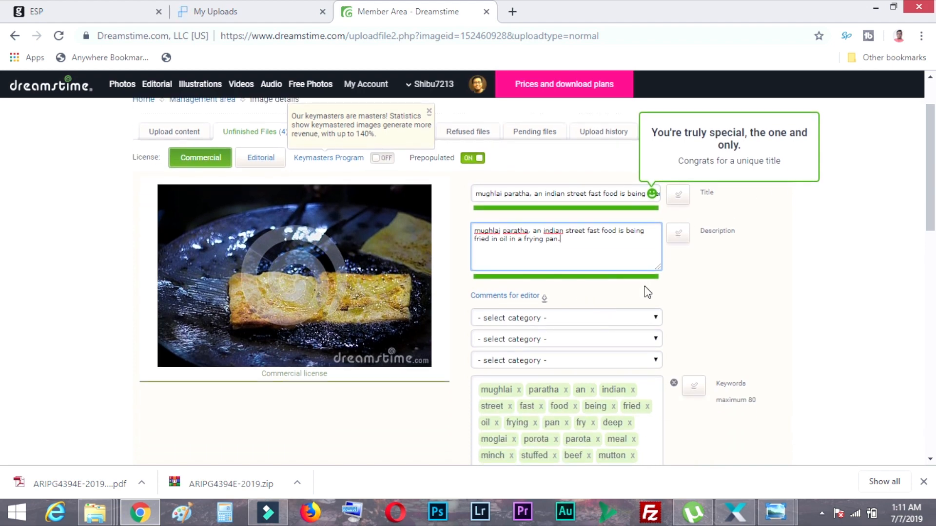
# - Set categories Industries > Food & Beverages, Nature > Food ingredients and Objects > Home related
pyautogui.click(565, 318)
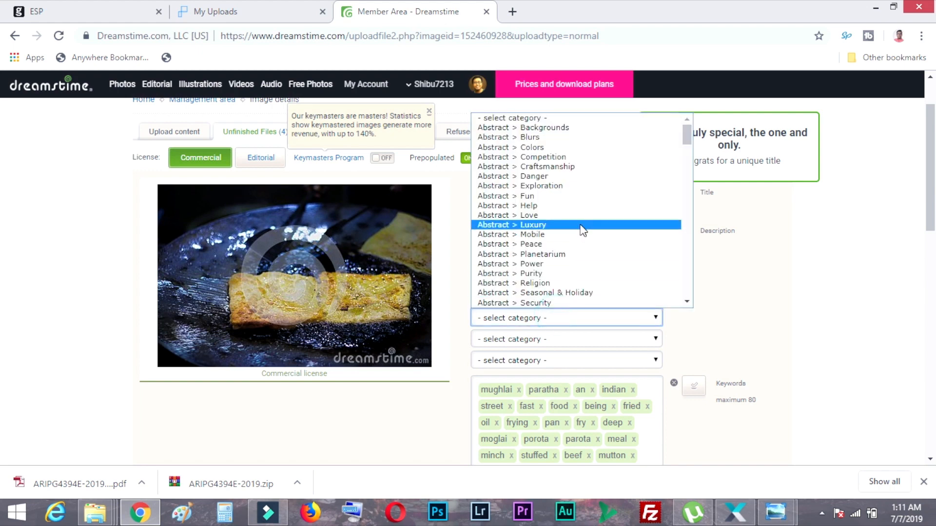
pyautogui.scroll(-3)
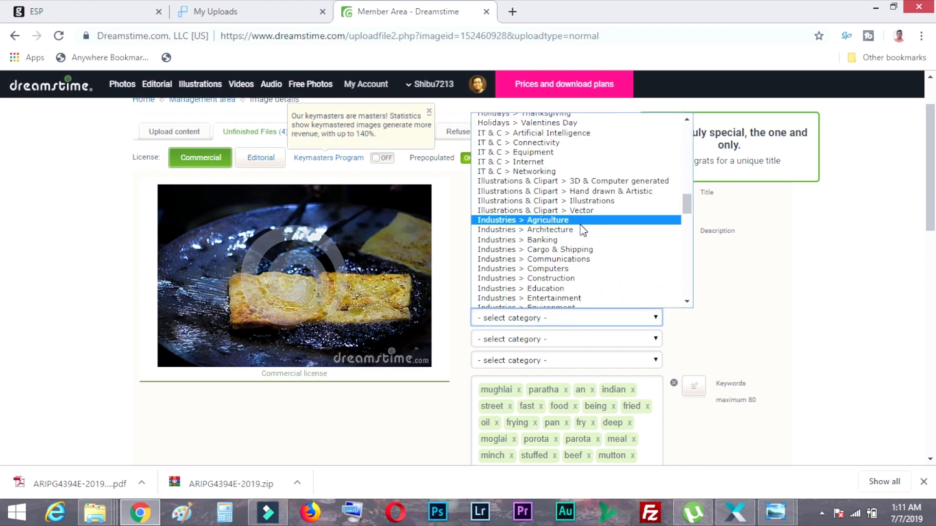
pyautogui.scroll(-3)
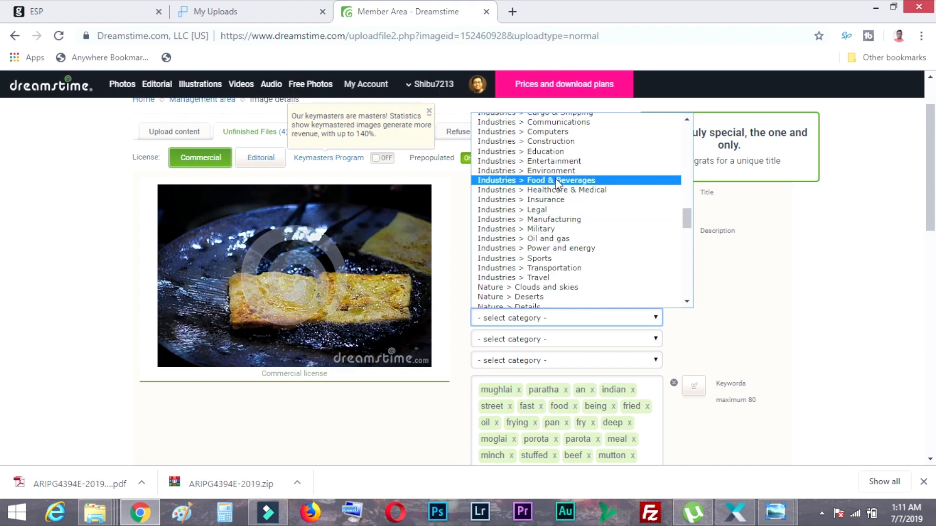
pyautogui.scroll(3)
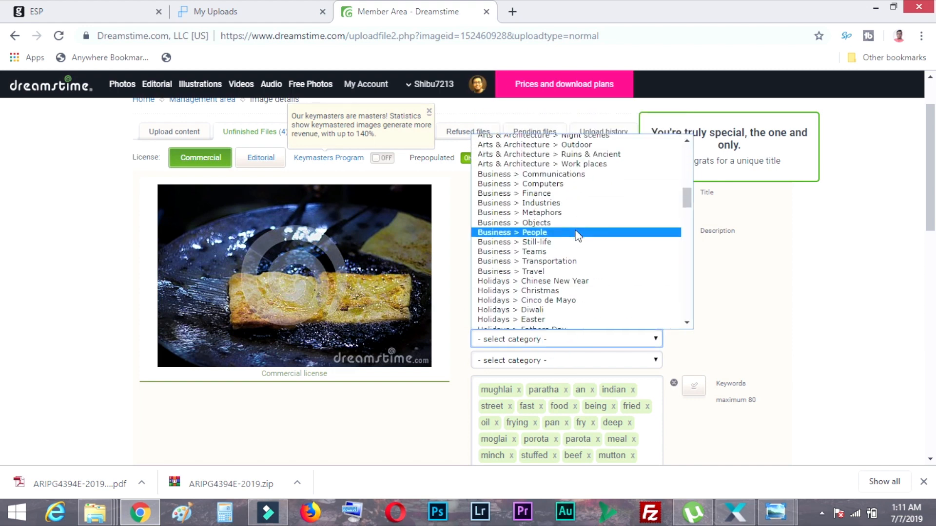
pyautogui.scroll(-3)
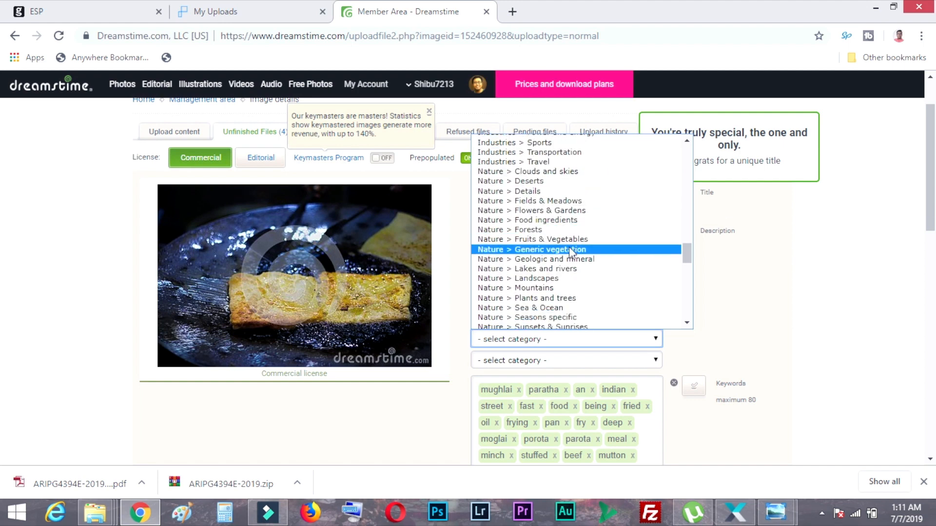
pyautogui.click(525, 220)
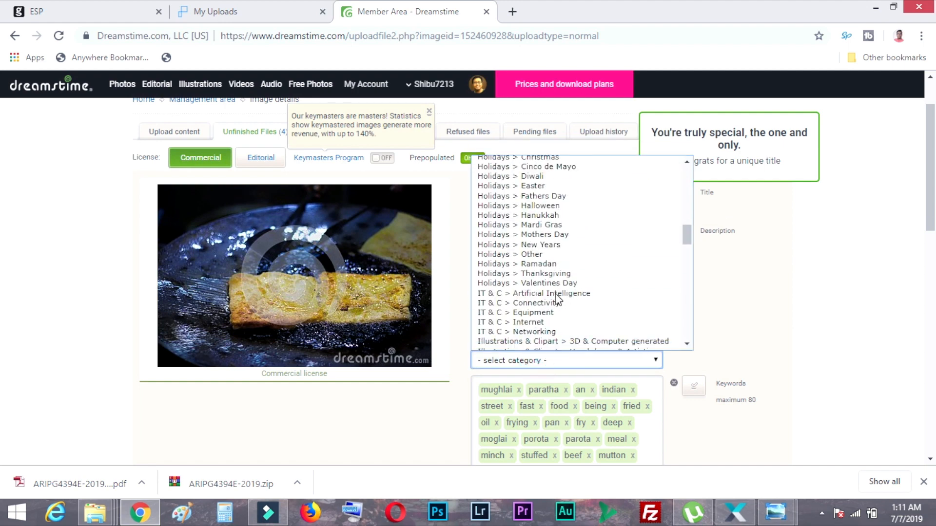
pyautogui.scroll(-3)
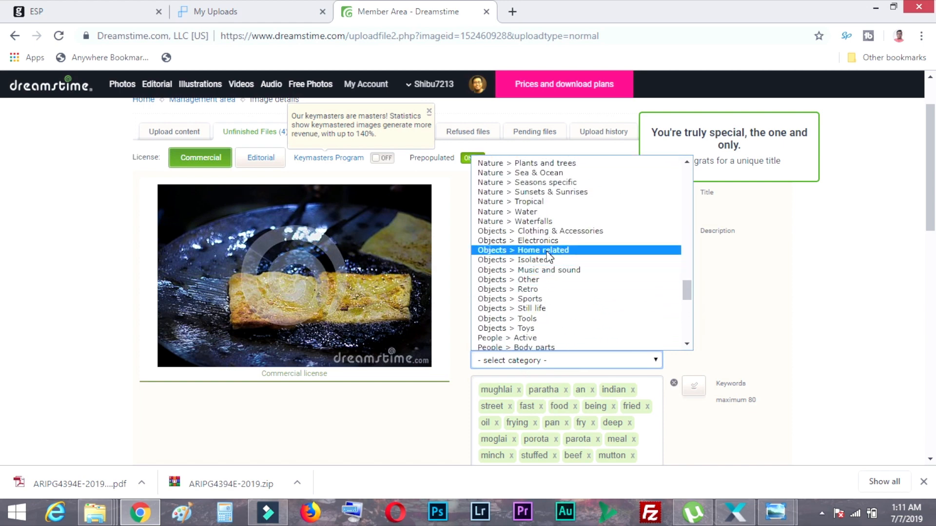
pyautogui.click(522, 250)
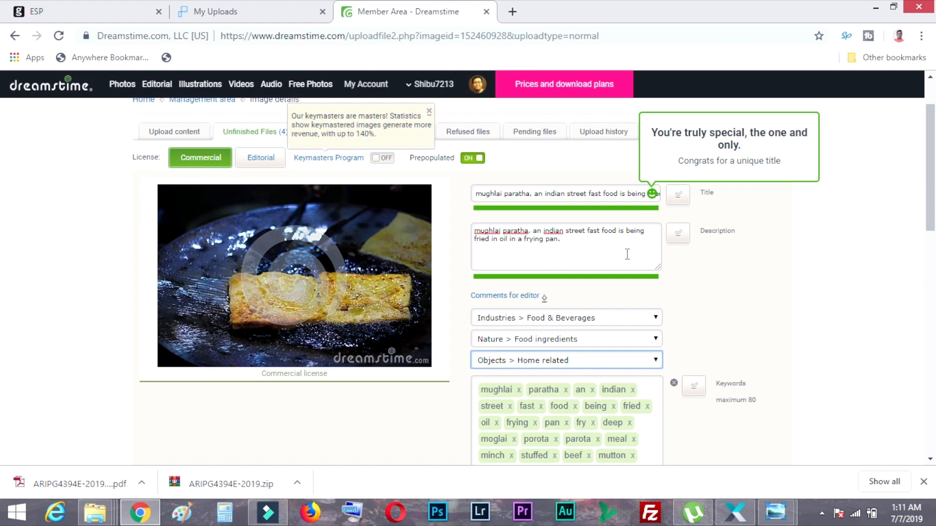
pyautogui.moveTo(664, 138)
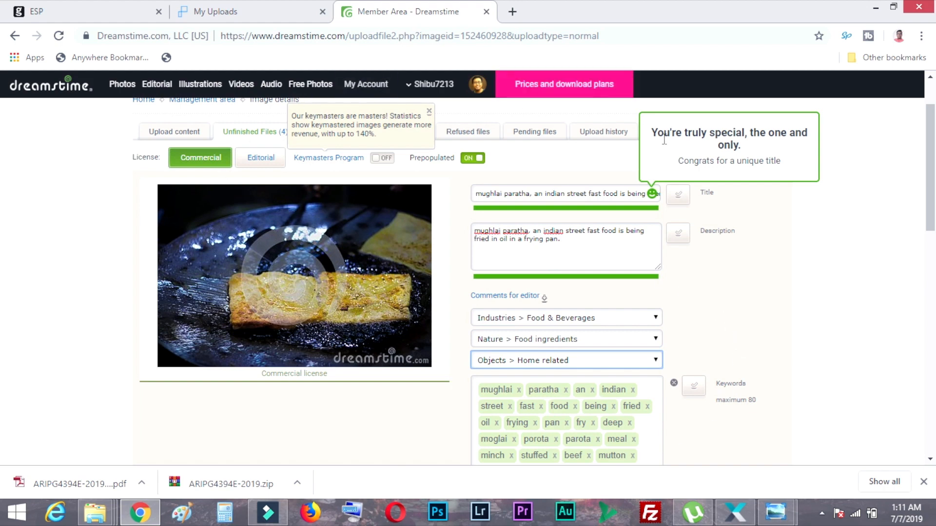
pyautogui.moveTo(766, 315)
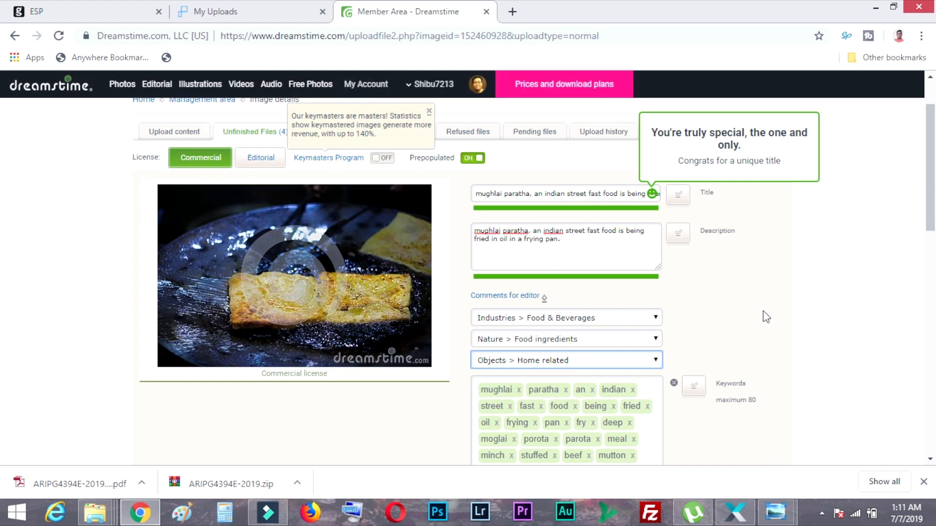
# - Submit the first paratha photo with its metadata
pyautogui.scroll(-3)
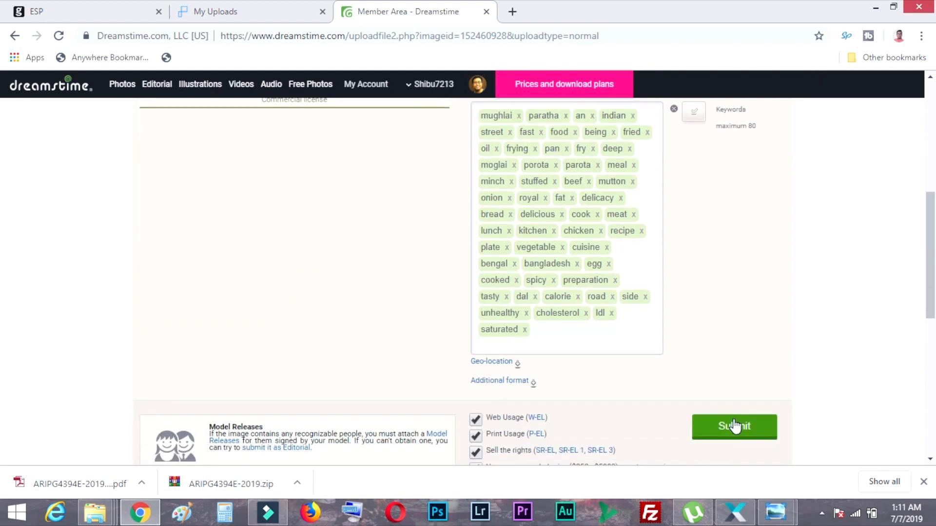
pyautogui.click(734, 425)
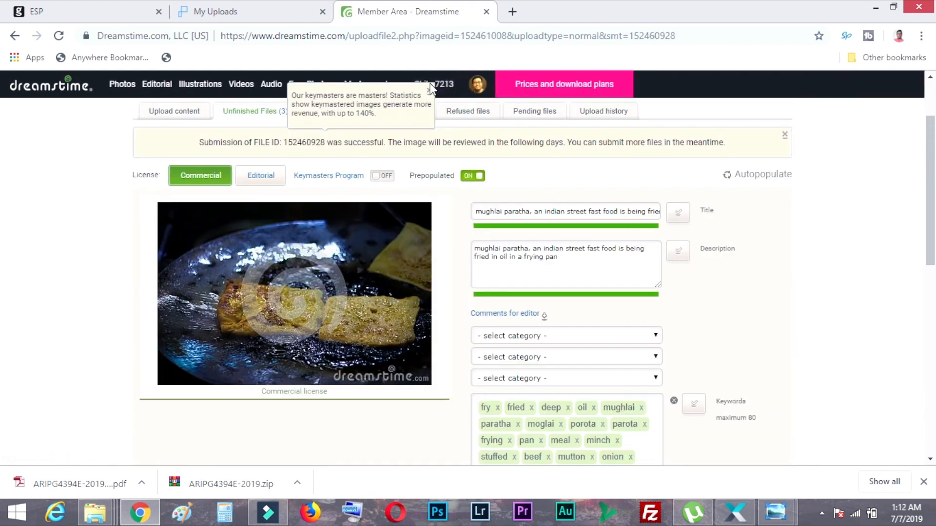
pyautogui.moveTo(472, 134)
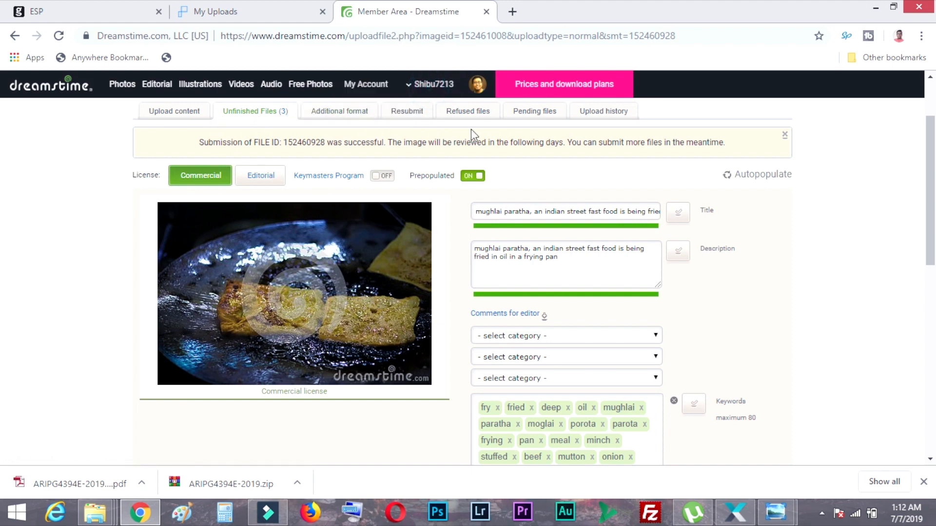
pyautogui.moveTo(760, 181)
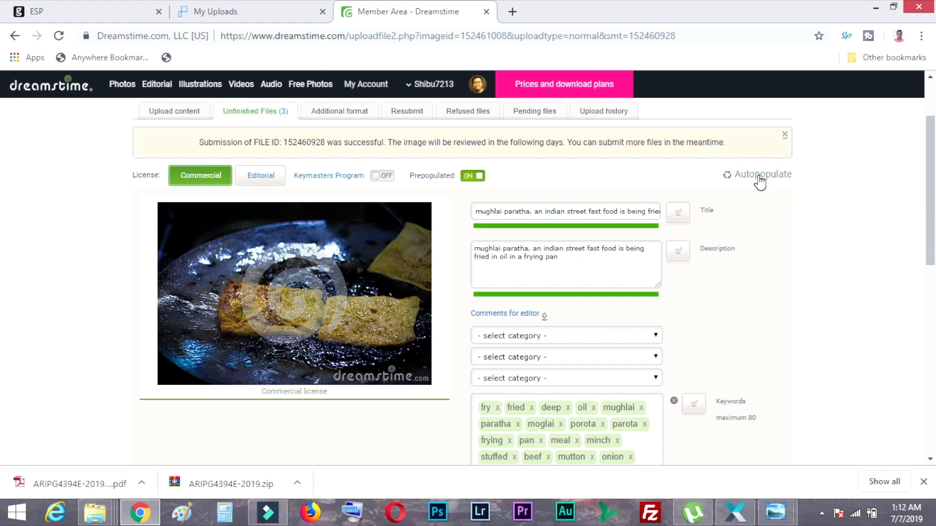
# - Autopopulate the second photo with All Info from the Mughlai paratha image and submit it
pyautogui.click(762, 173)
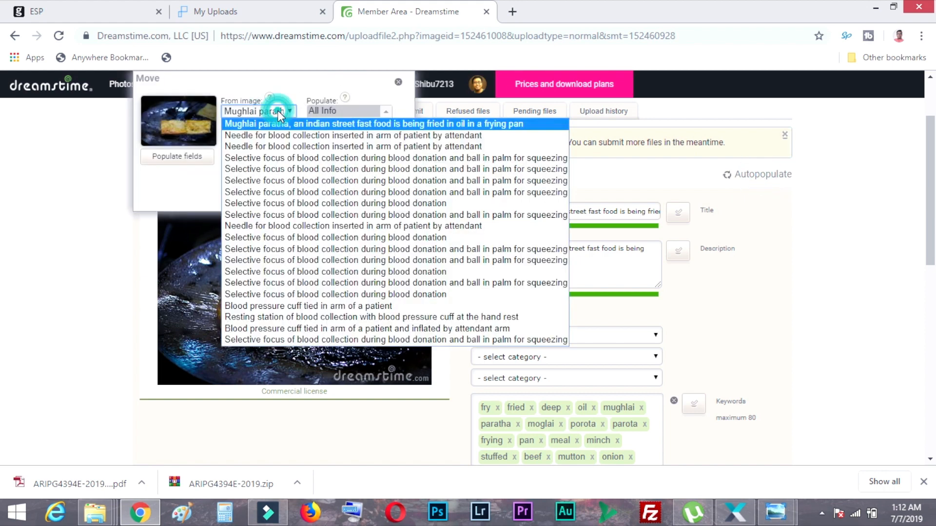
pyautogui.click(374, 124)
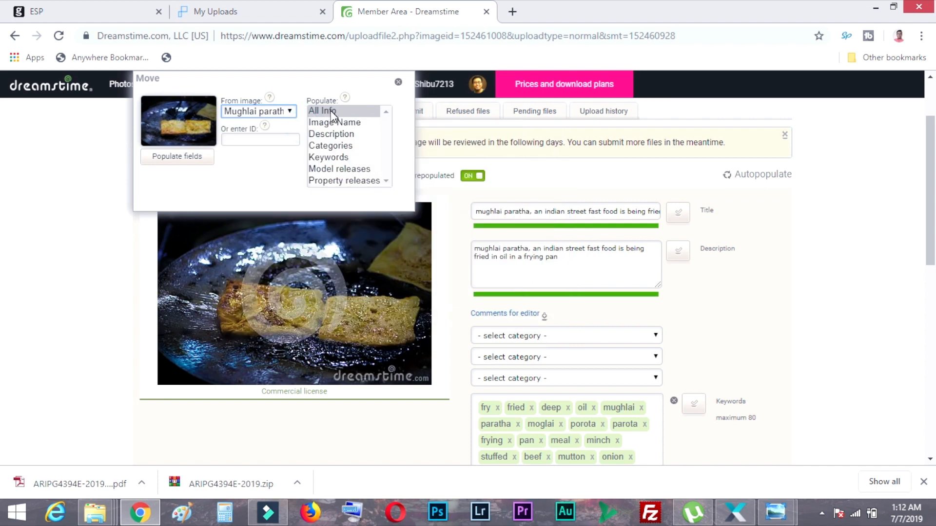
pyautogui.click(177, 156)
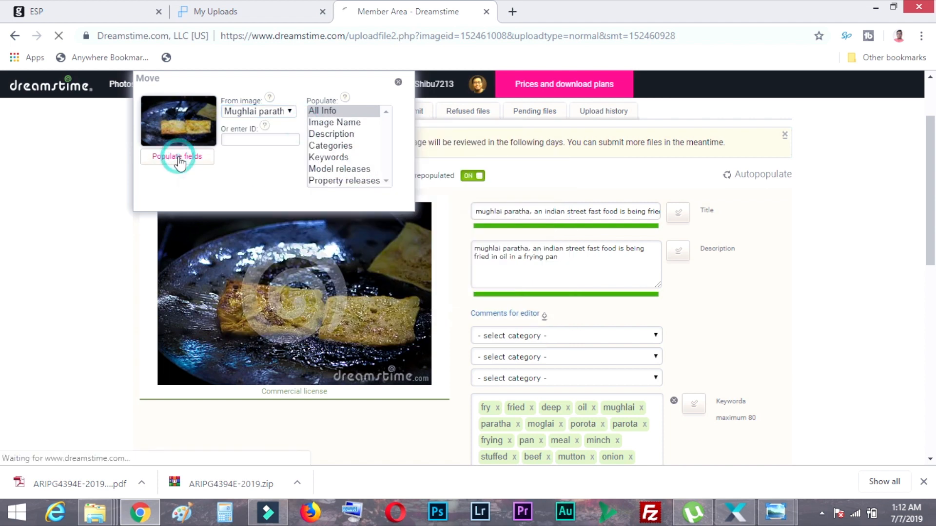
pyautogui.click(176, 156)
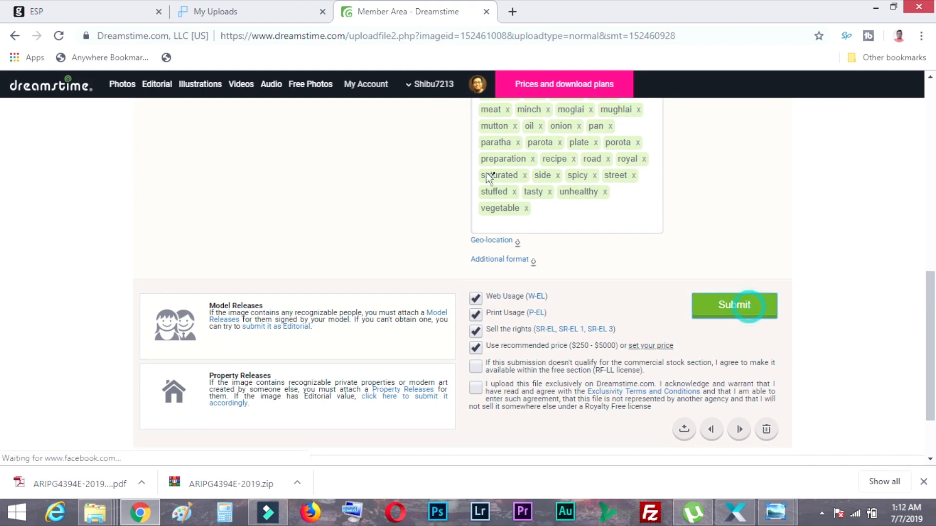
pyautogui.click(733, 305)
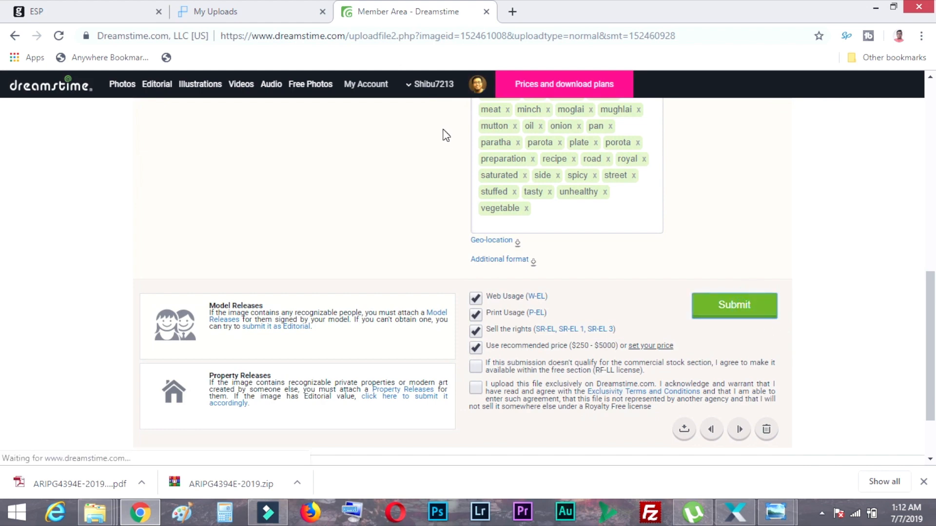
pyautogui.click(733, 305)
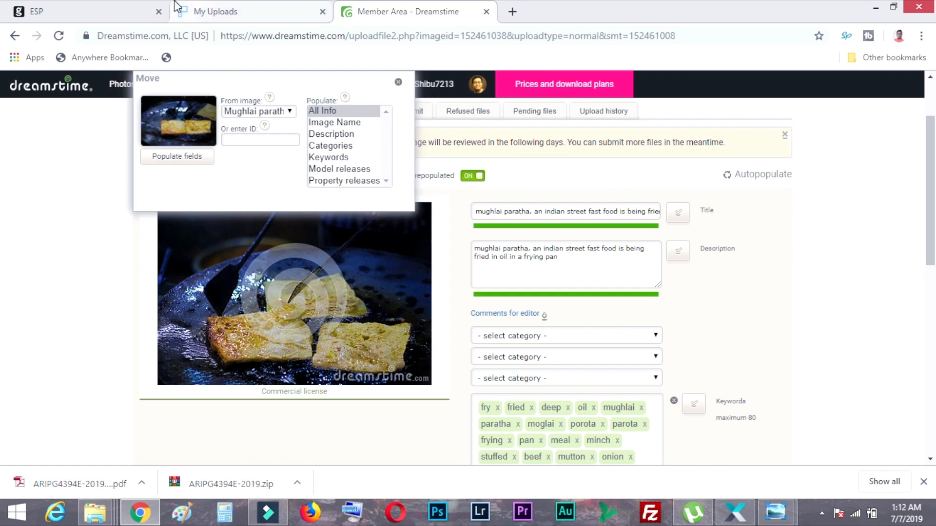
# - Populate the third and fourth photos from the paratha info and submit the last one
pyautogui.click(176, 156)
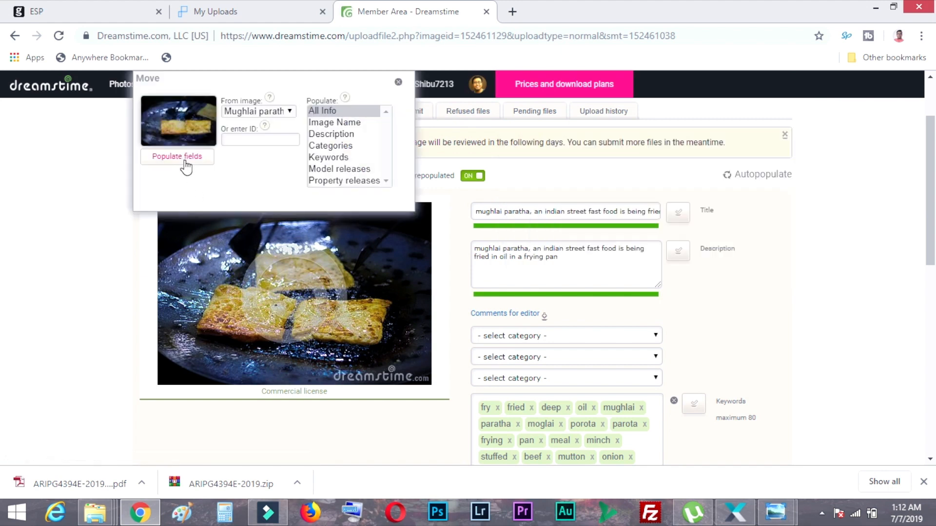
pyautogui.click(177, 156)
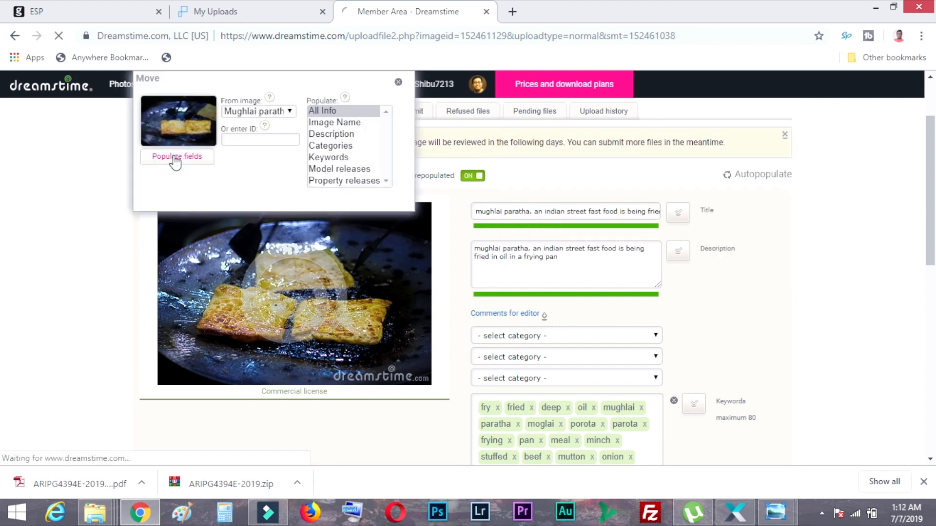
pyautogui.click(177, 156)
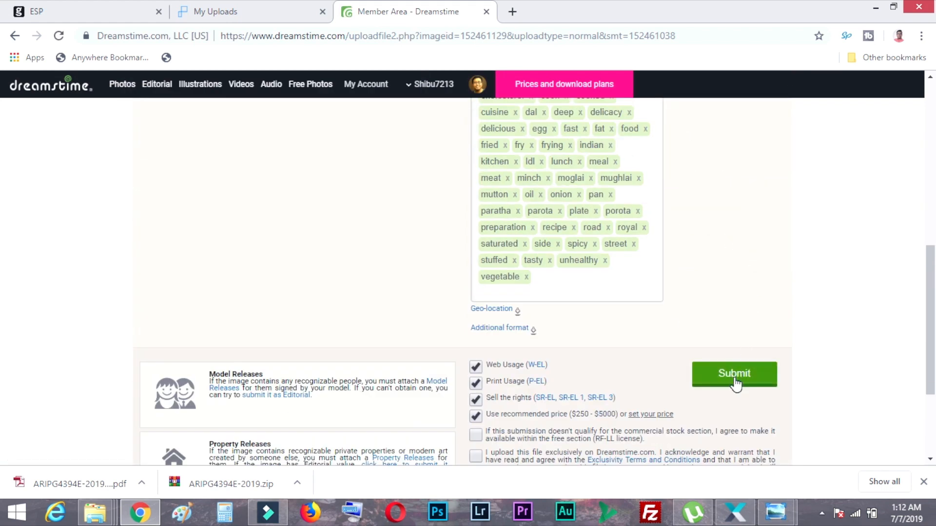
pyautogui.click(733, 374)
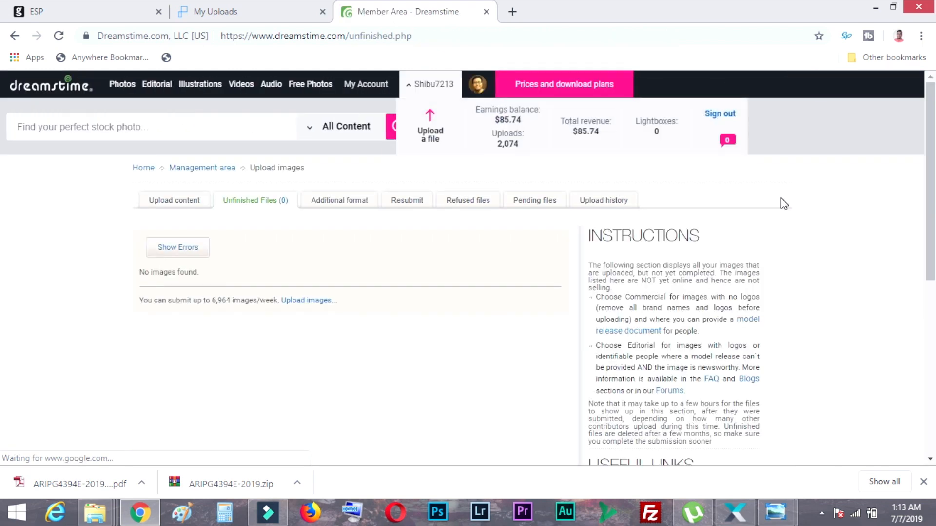
pyautogui.moveTo(387, 409)
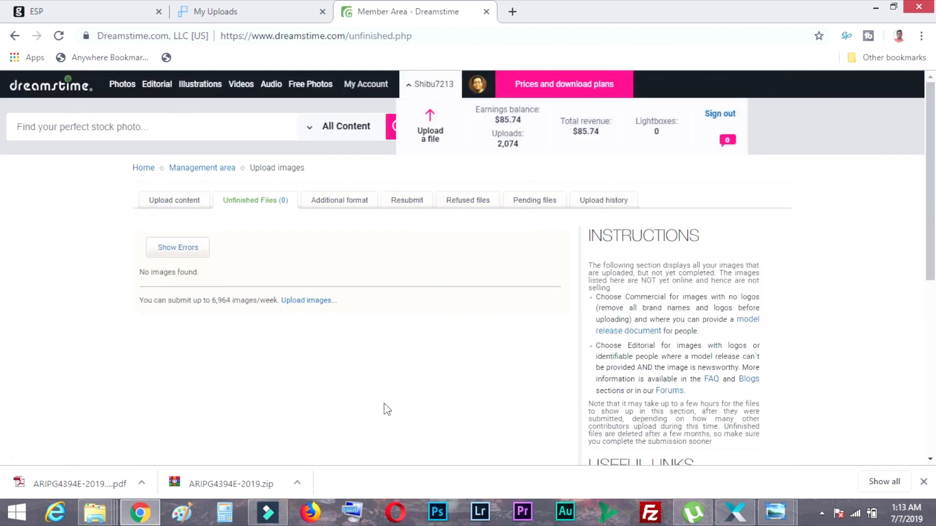
pyautogui.moveTo(844, 259)
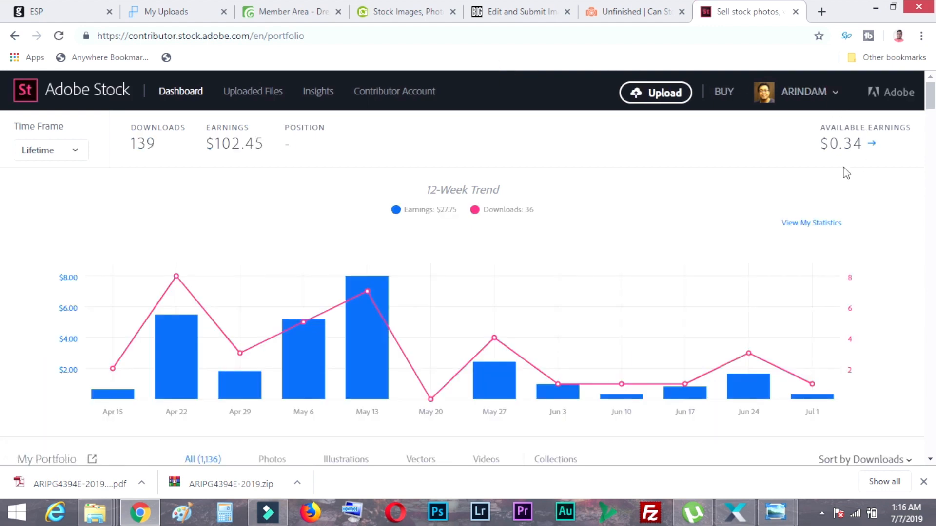
pyautogui.moveTo(278, 107)
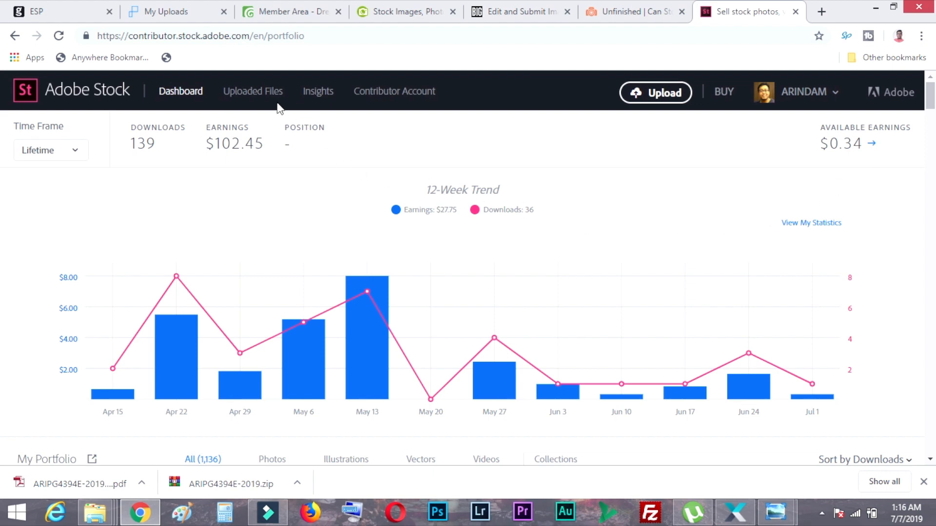
# - Select all four uploaded photos on Adobe Stock and set their category to Food
pyautogui.click(252, 90)
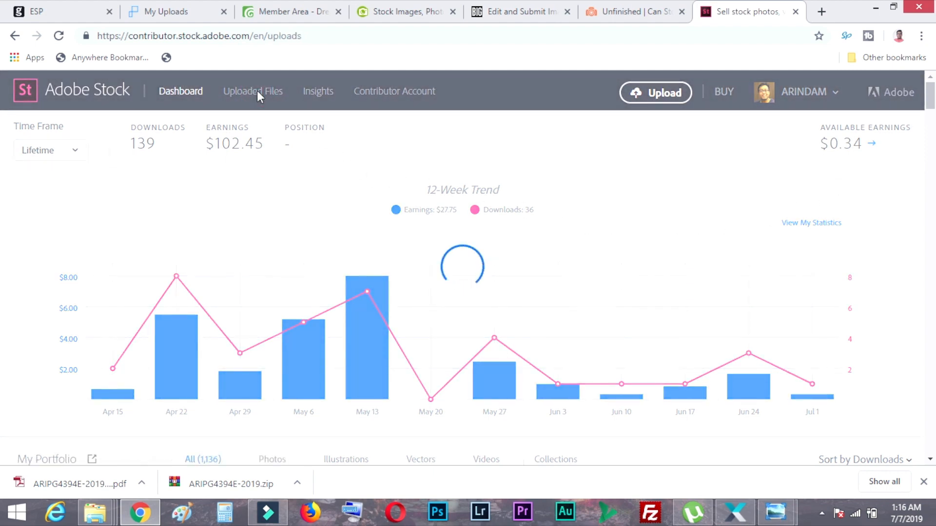
pyautogui.click(253, 90)
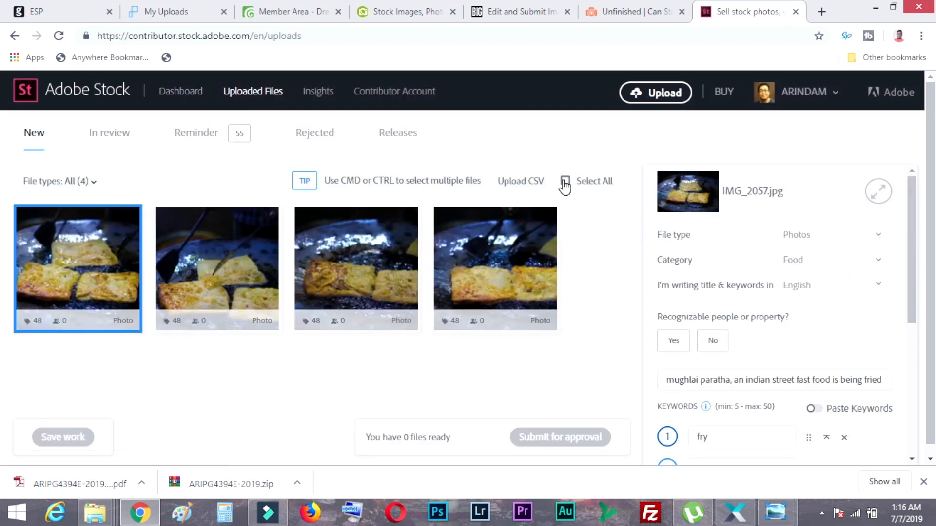
pyautogui.click(564, 181)
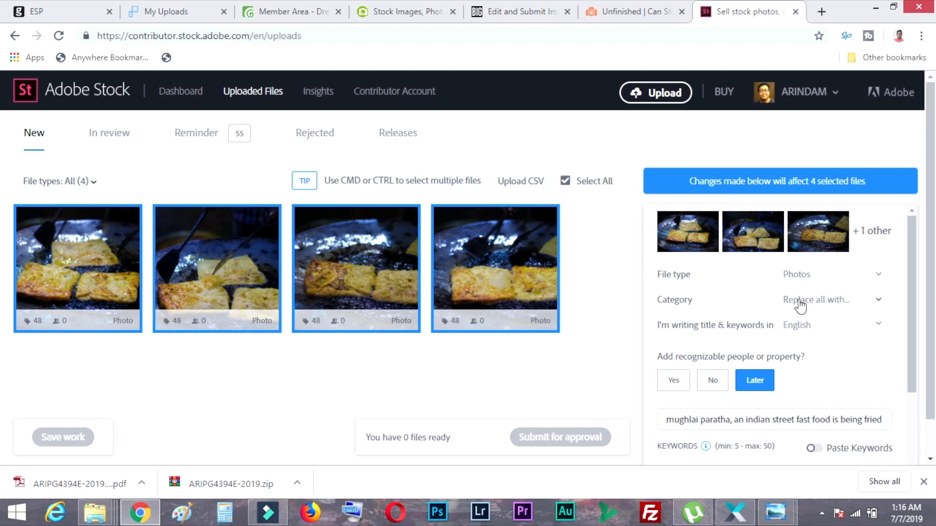
pyautogui.click(830, 299)
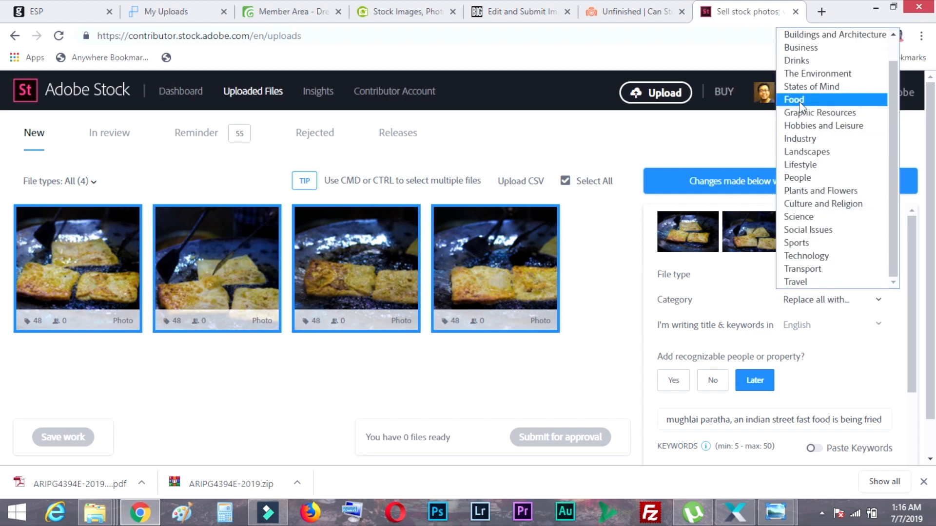
pyautogui.click(793, 100)
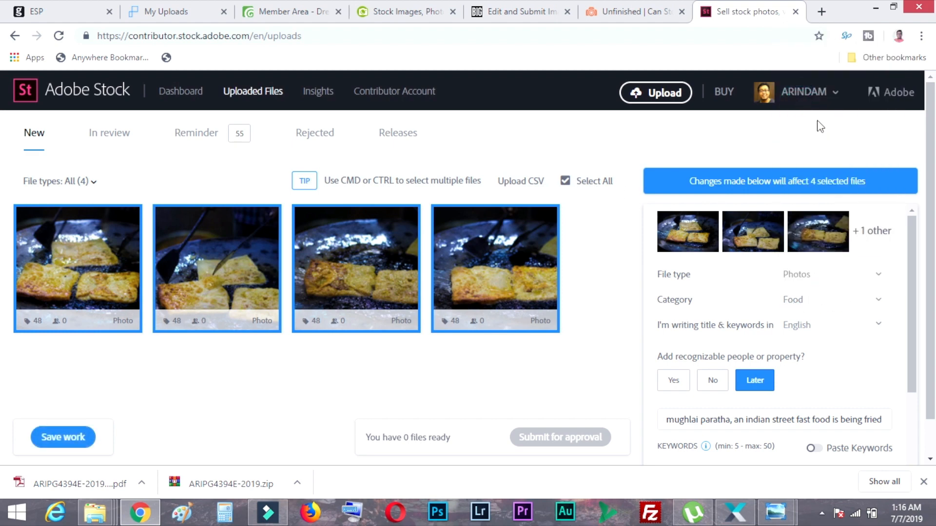
# - Enable Paste Keywords, mark no recognizable people, and submit the four files for approval
pyautogui.scroll(-3)
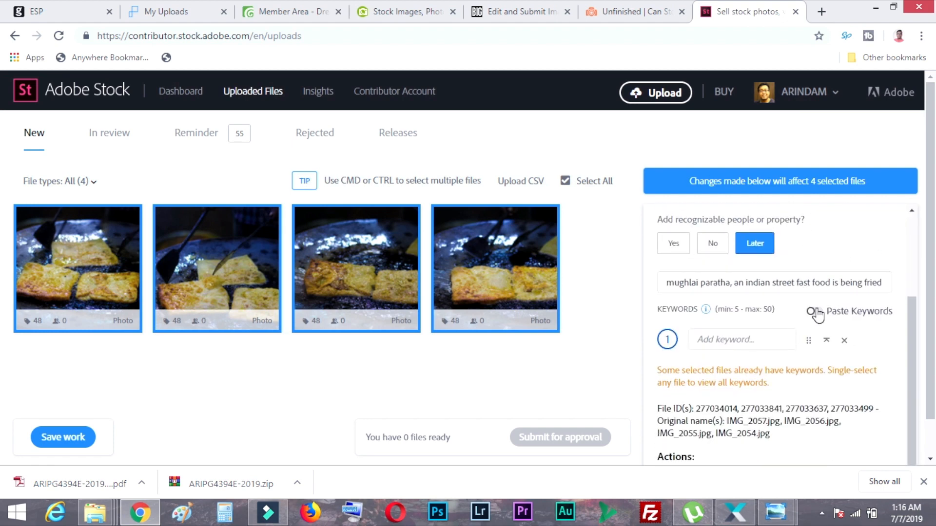
pyautogui.click(813, 311)
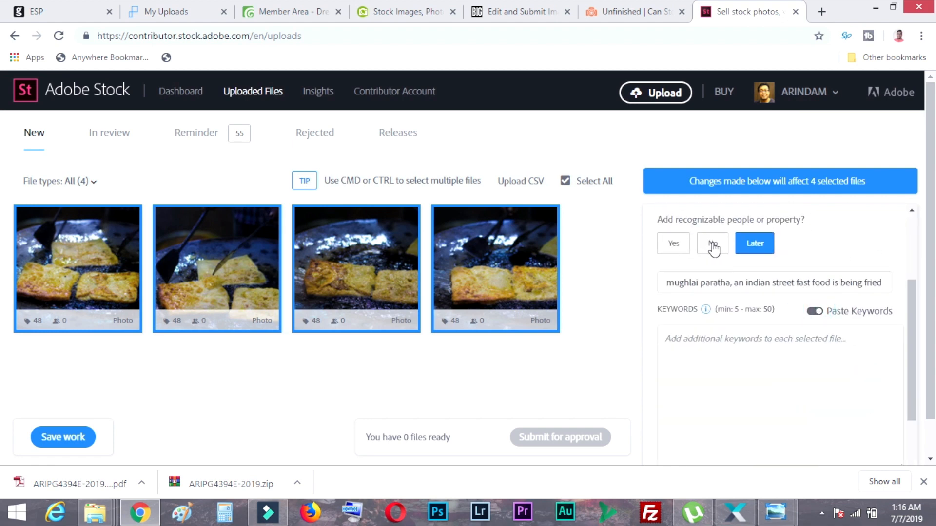
pyautogui.click(712, 243)
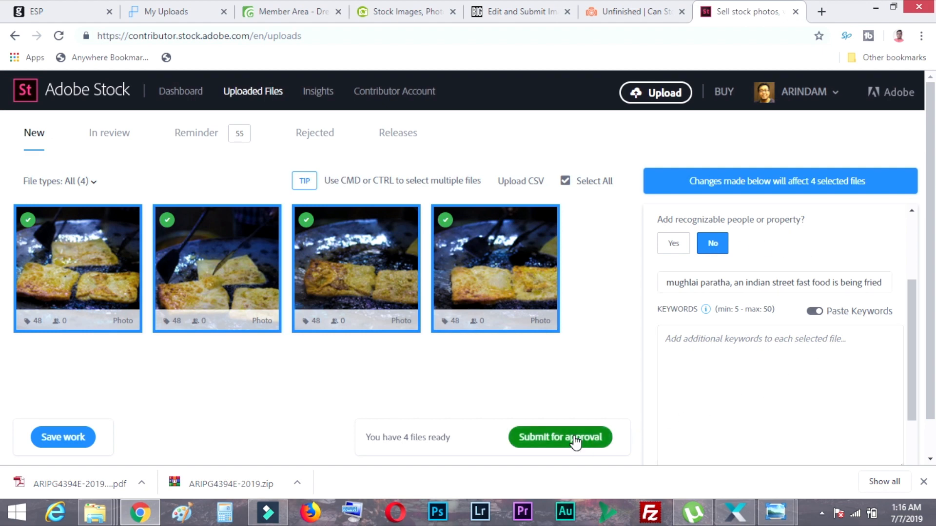
pyautogui.click(559, 437)
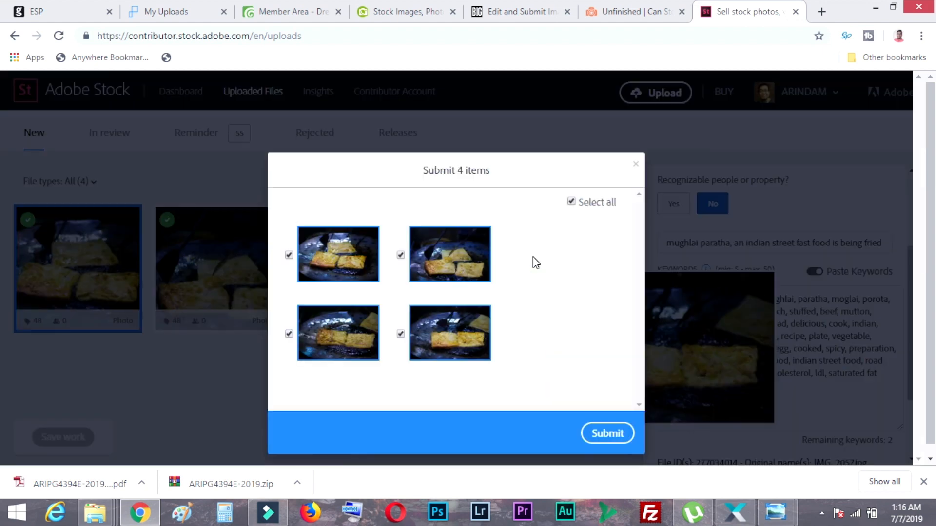
pyautogui.click(607, 432)
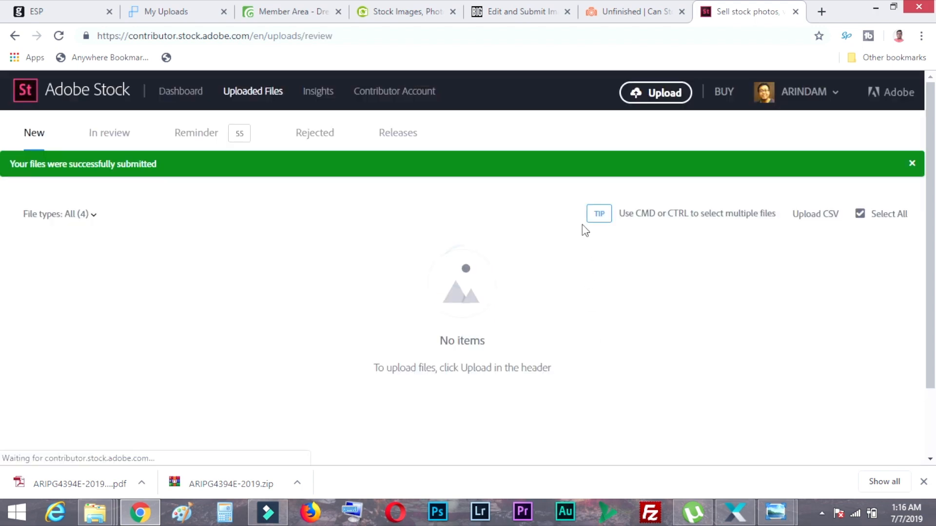
pyautogui.click(110, 132)
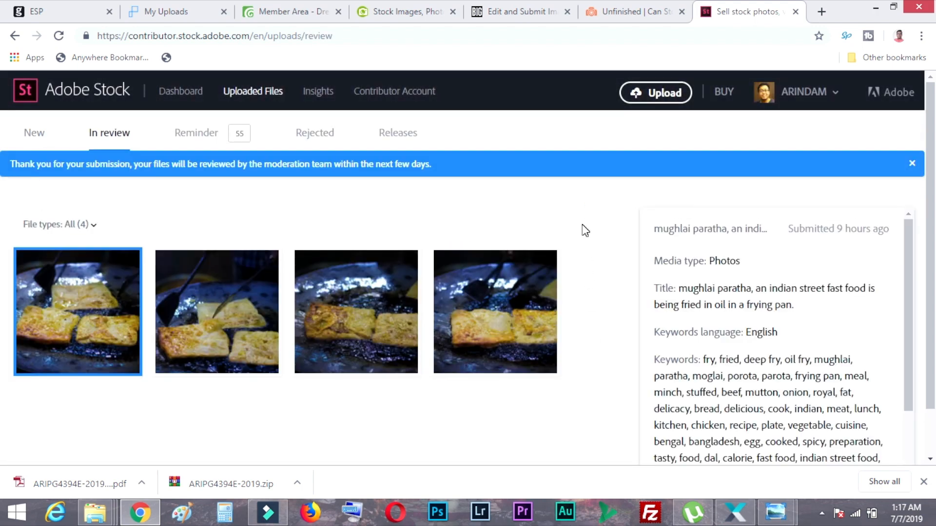
pyautogui.moveTo(475, 256)
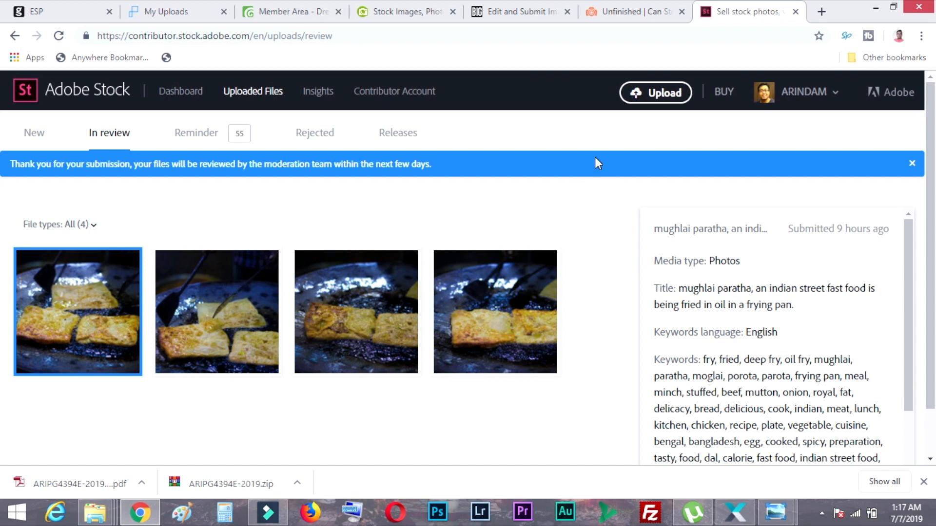
pyautogui.moveTo(796, 14)
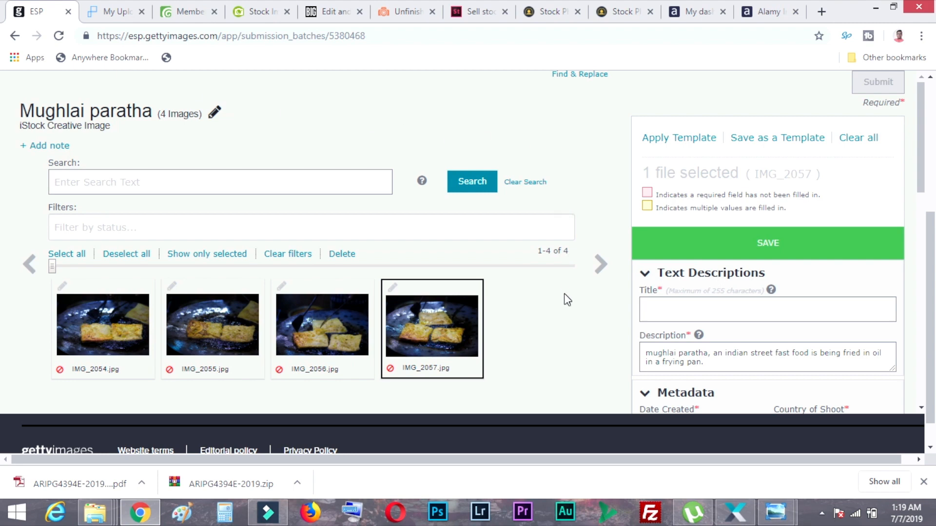
# - Inspect the metadata of IMG_2055 and IMG_2057 in the ESP Mughlai paratha batch
pyautogui.scroll(-3)
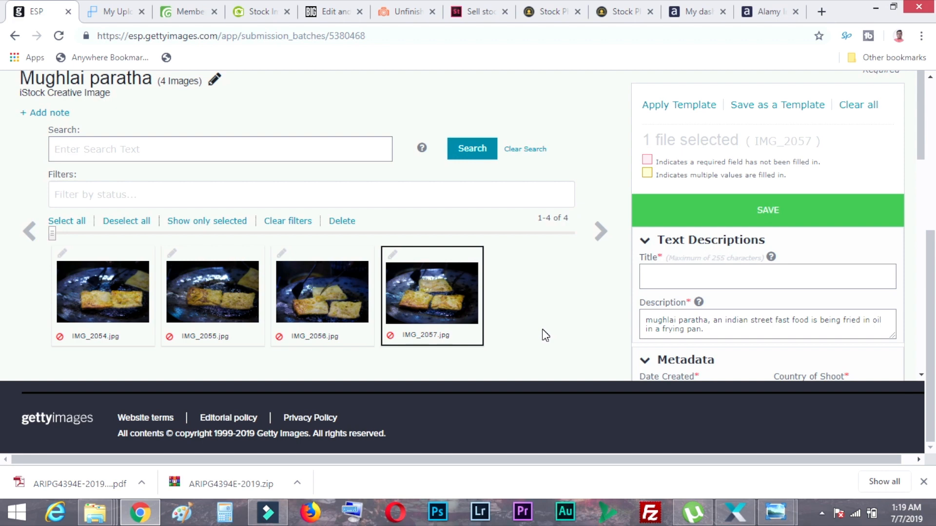
pyautogui.moveTo(67, 221)
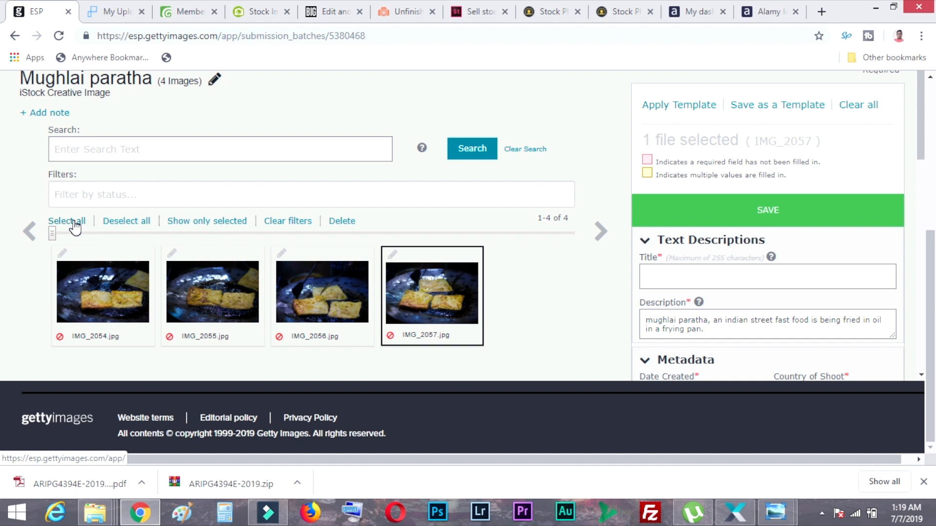
pyautogui.click(212, 292)
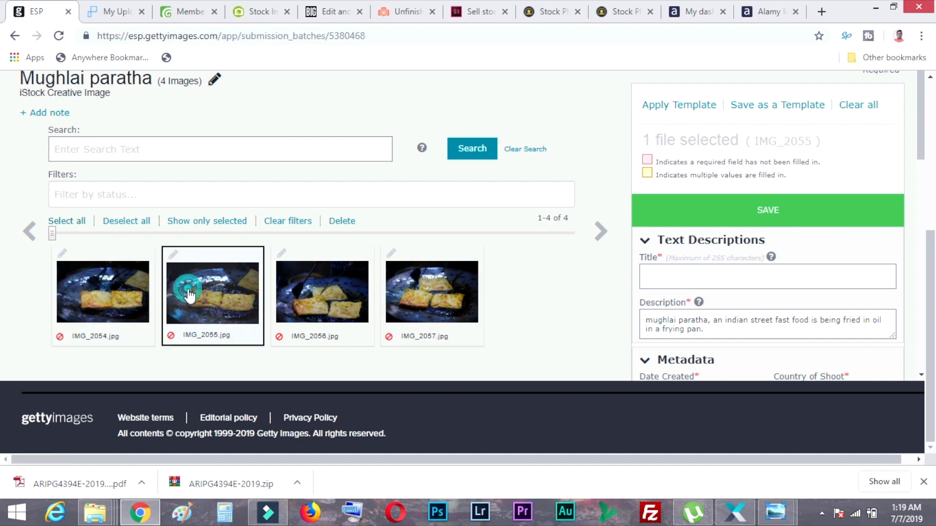
pyautogui.click(430, 292)
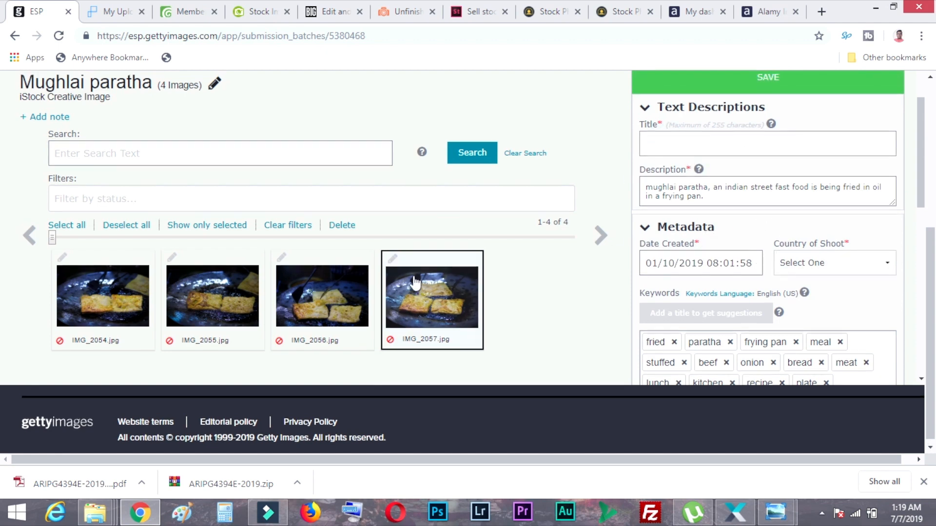
pyautogui.scroll(-3)
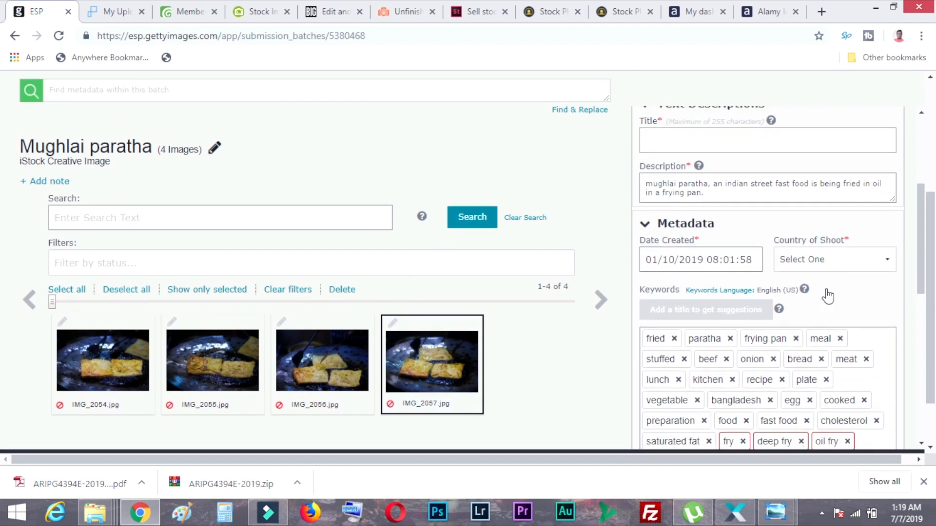
# - Give all four images the title 'street fast food is being fried in oil in a frying pan.' and country of shoot India
pyautogui.scroll(3)
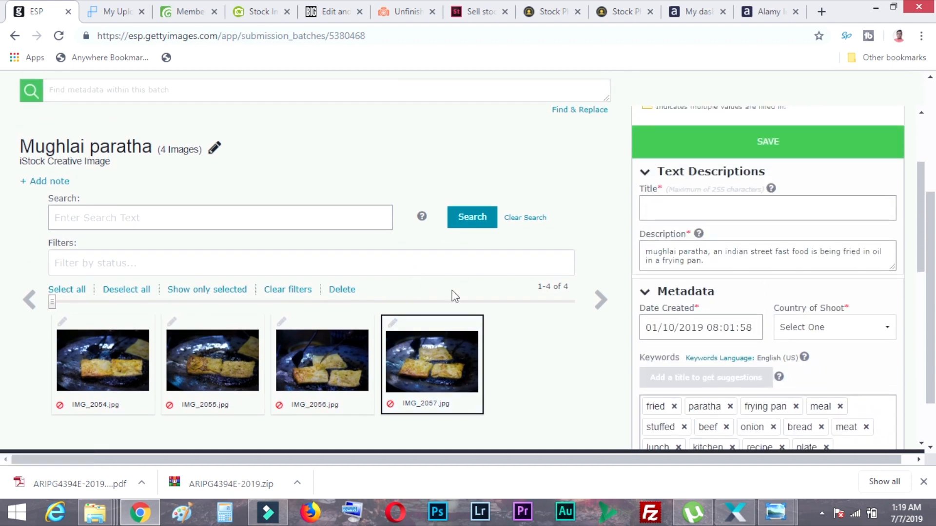
pyautogui.click(102, 360)
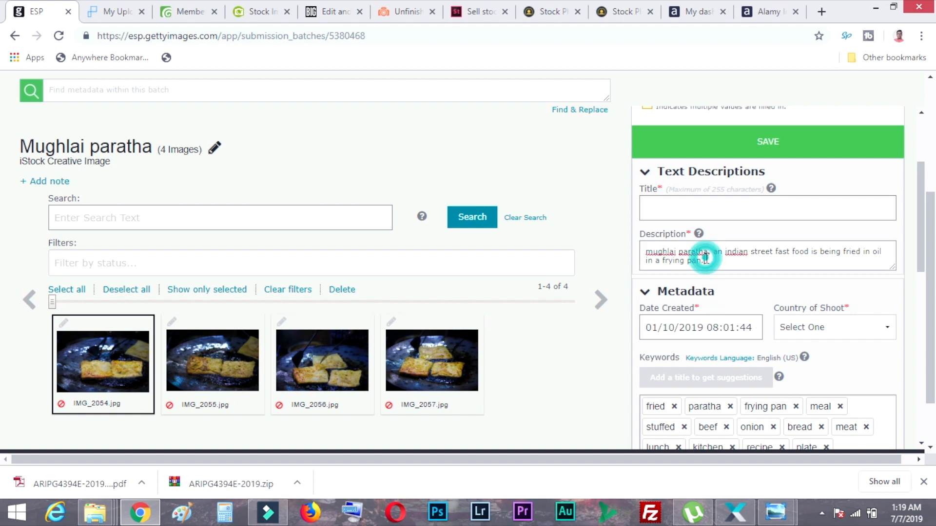
pyautogui.click(212, 359)
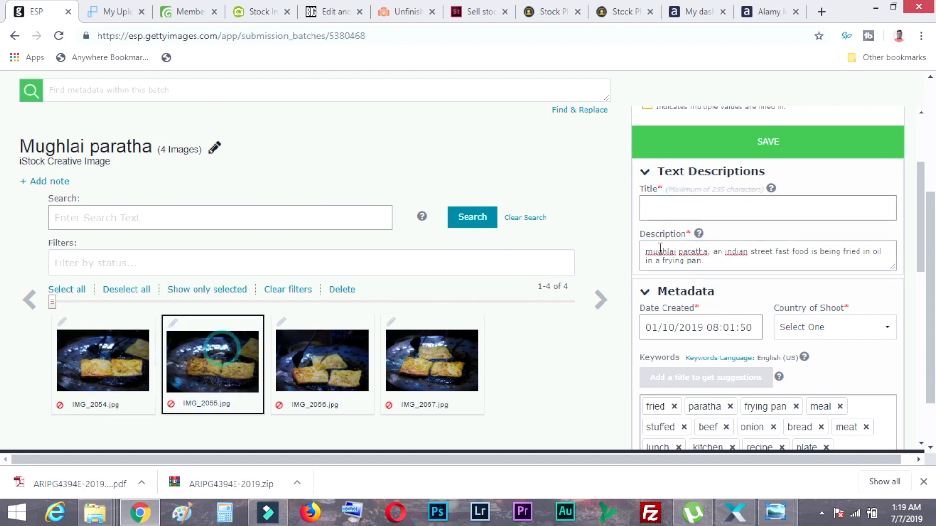
pyautogui.click(767, 207)
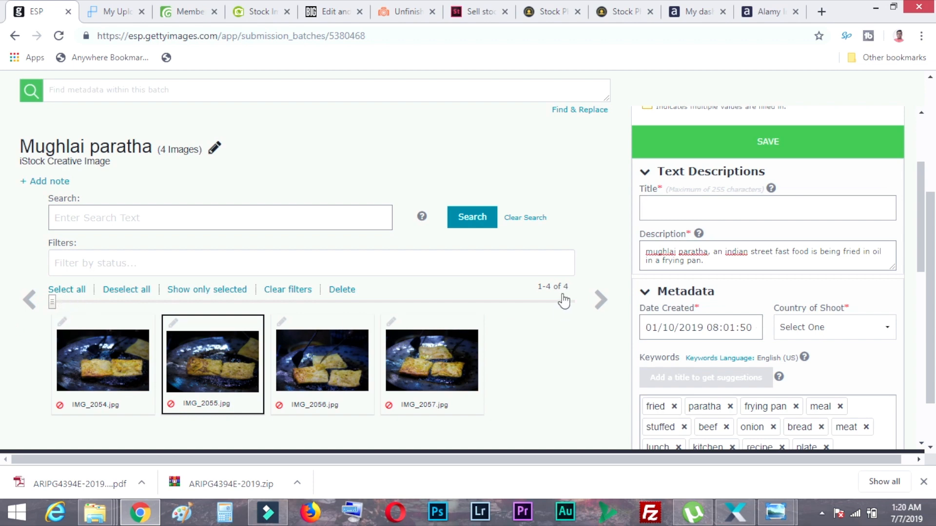
pyautogui.click(102, 359)
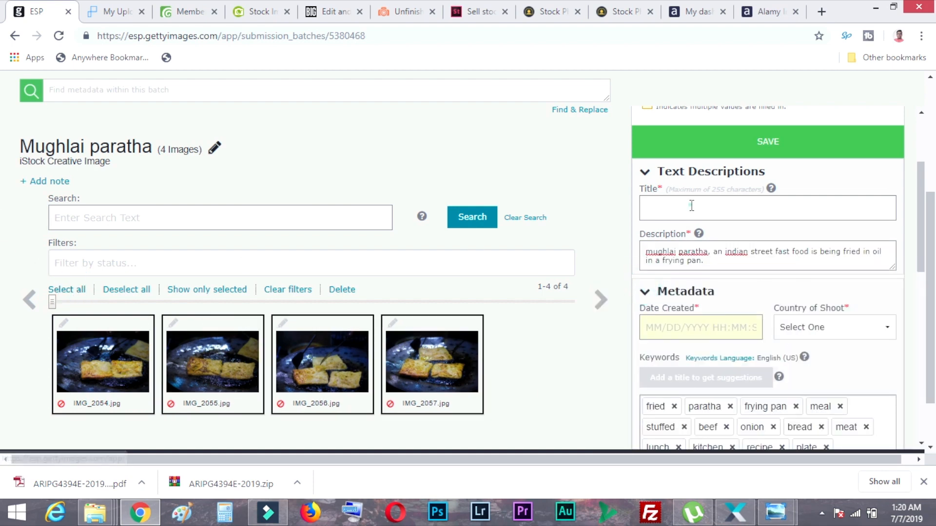
pyautogui.write('street fast food is being fried in oil in a frying pan.')
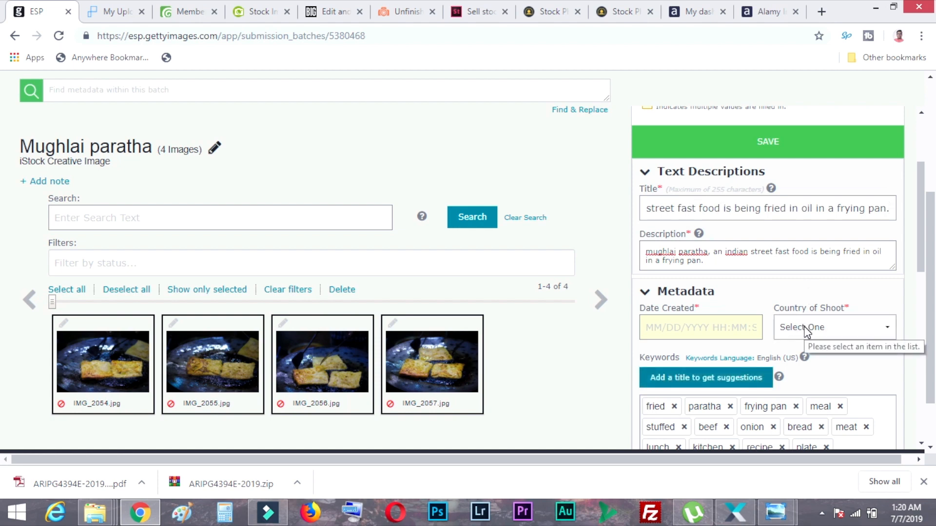
pyautogui.click(829, 327)
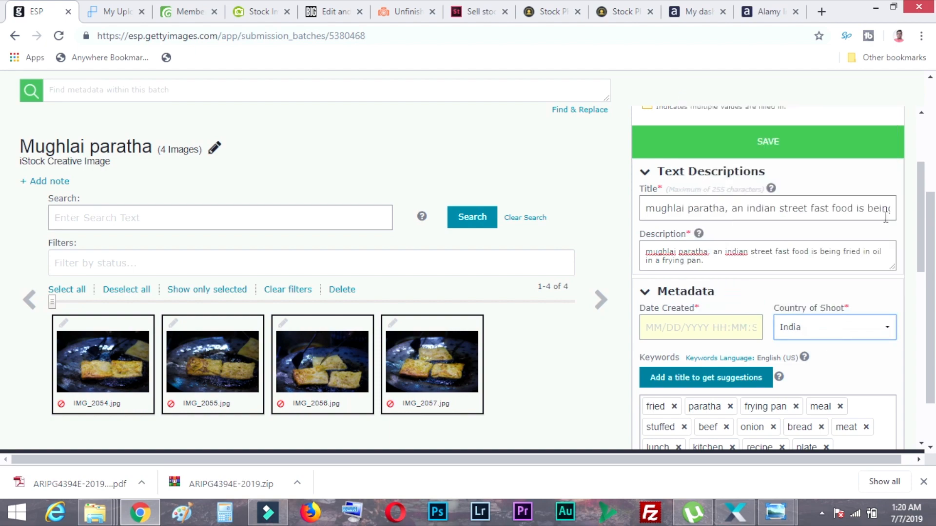
# - Save the metadata for the four files and confirm submitting them to iStock
pyautogui.scroll(3)
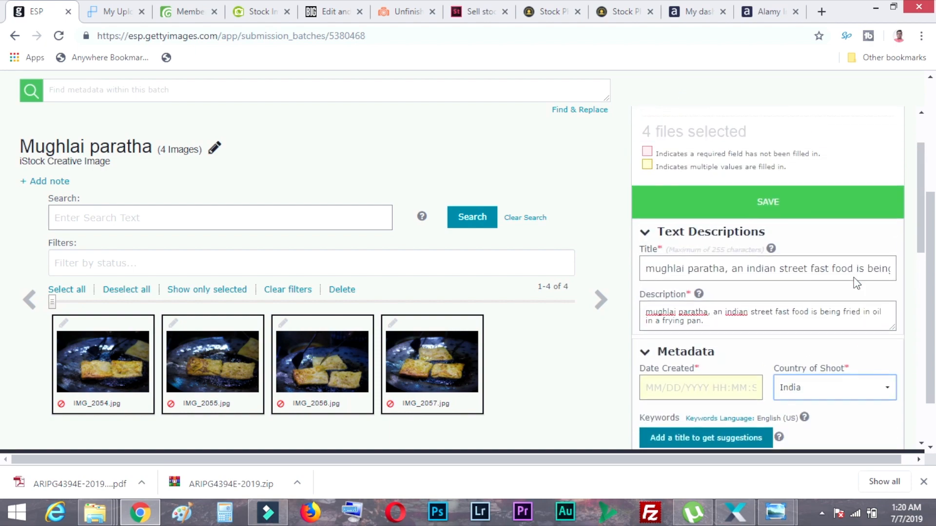
pyautogui.click(767, 201)
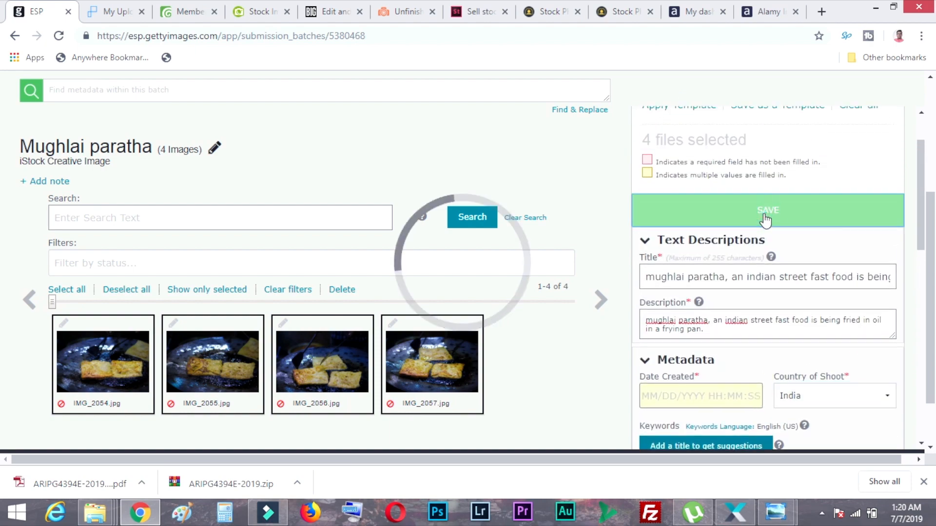
pyautogui.click(767, 210)
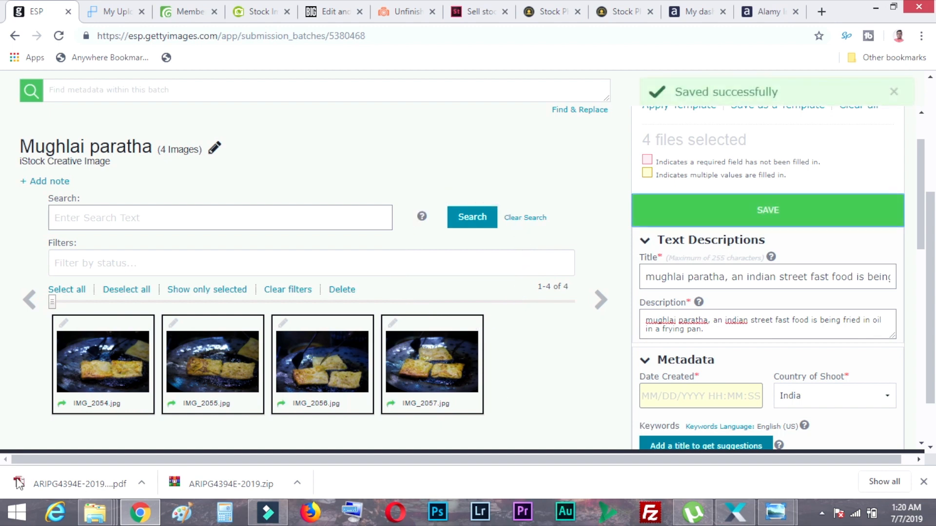
pyautogui.scroll(3)
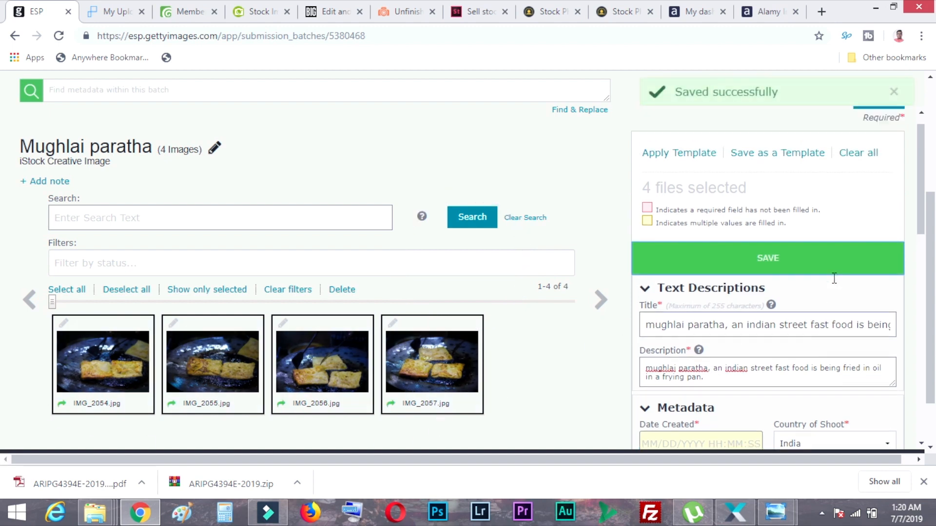
pyautogui.click(878, 116)
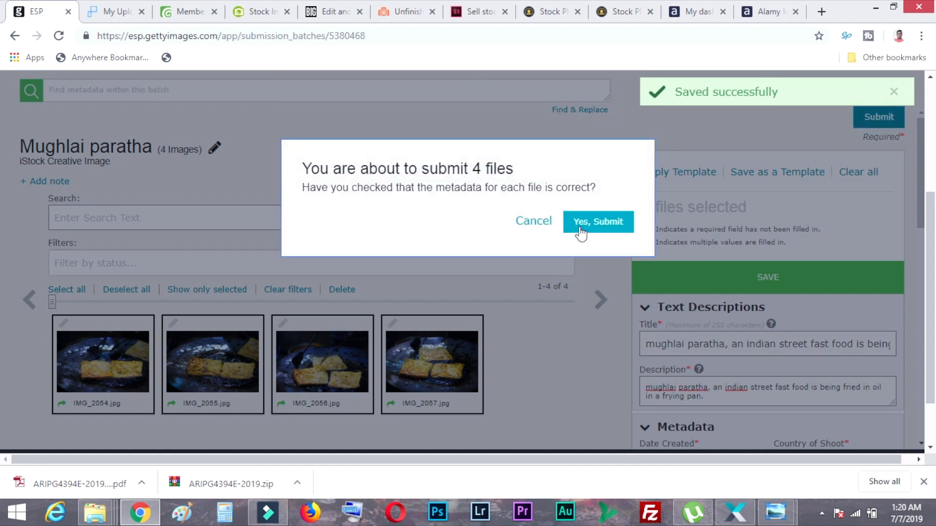
pyautogui.click(598, 221)
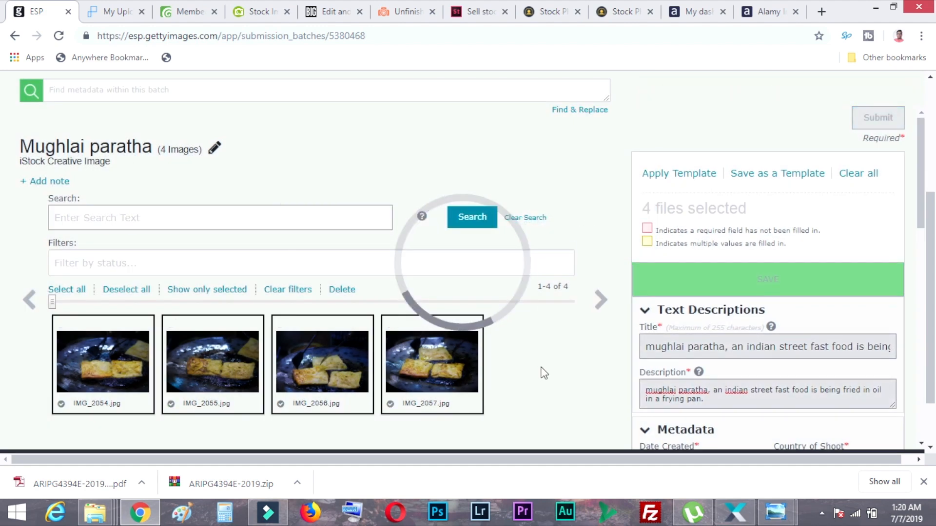
pyautogui.click(878, 117)
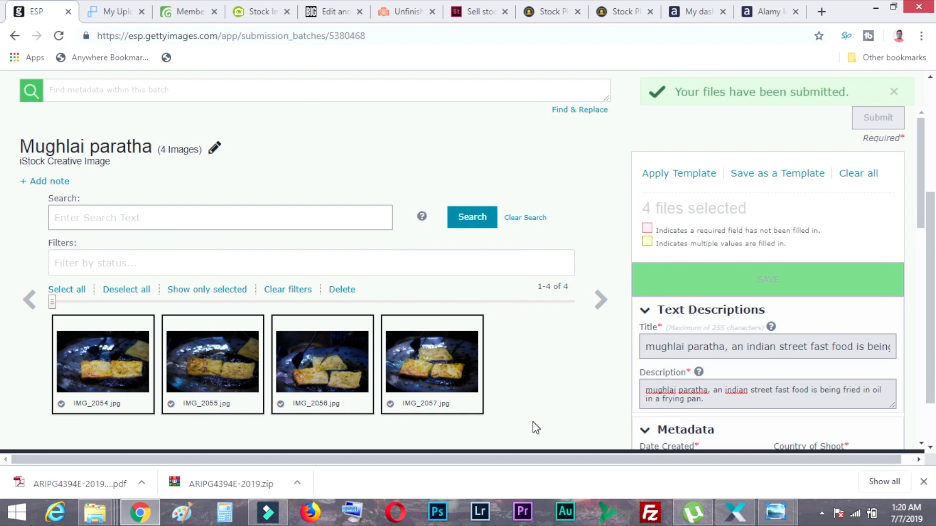